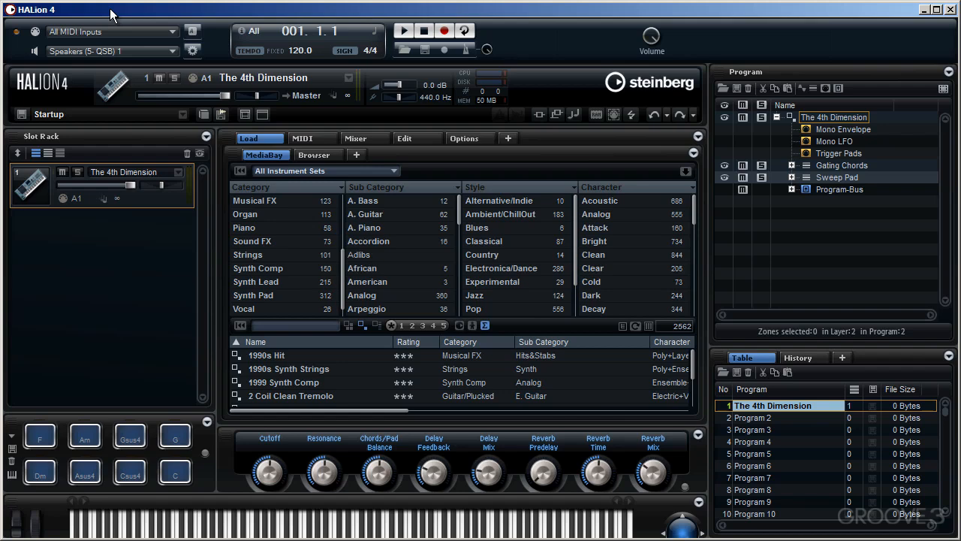
mouse_move(109, 36)
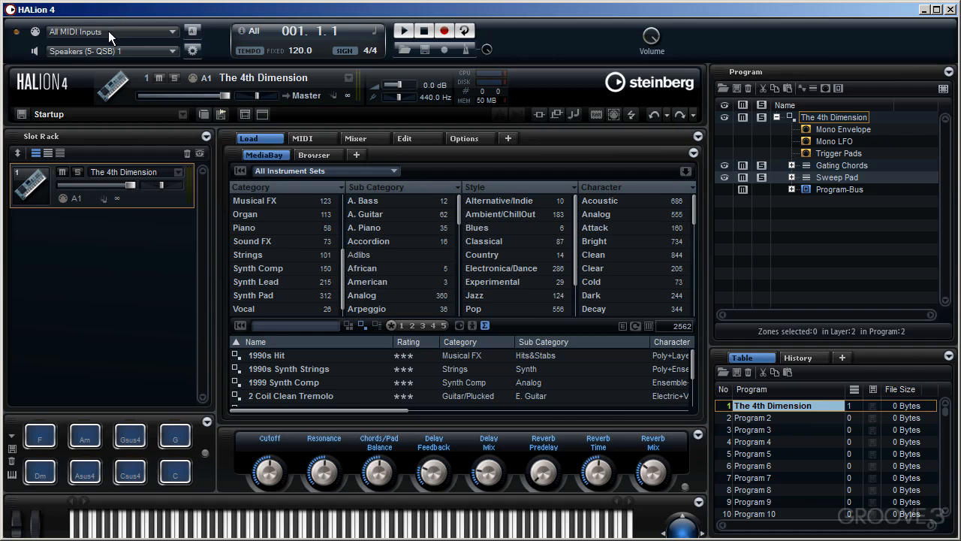
mouse_move(118, 51)
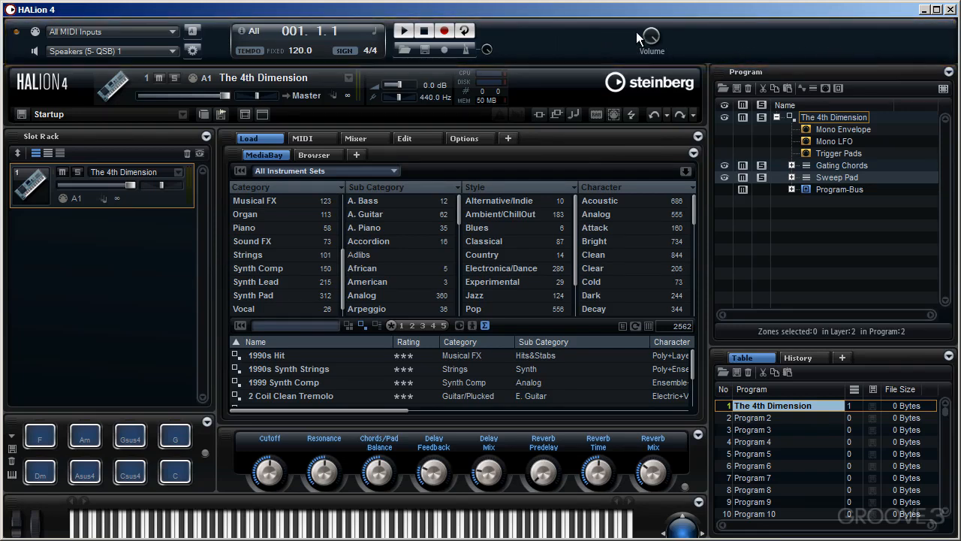
mouse_move(39, 28)
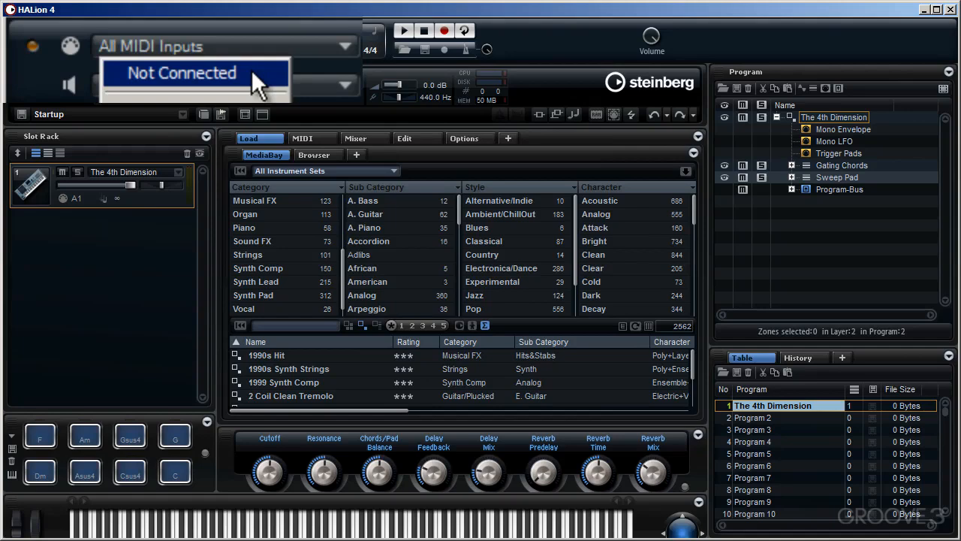
Toggle MIDI input to Not Connected and back to All MIDI Inputs, keeping output on Speakers 1.
click(190, 72)
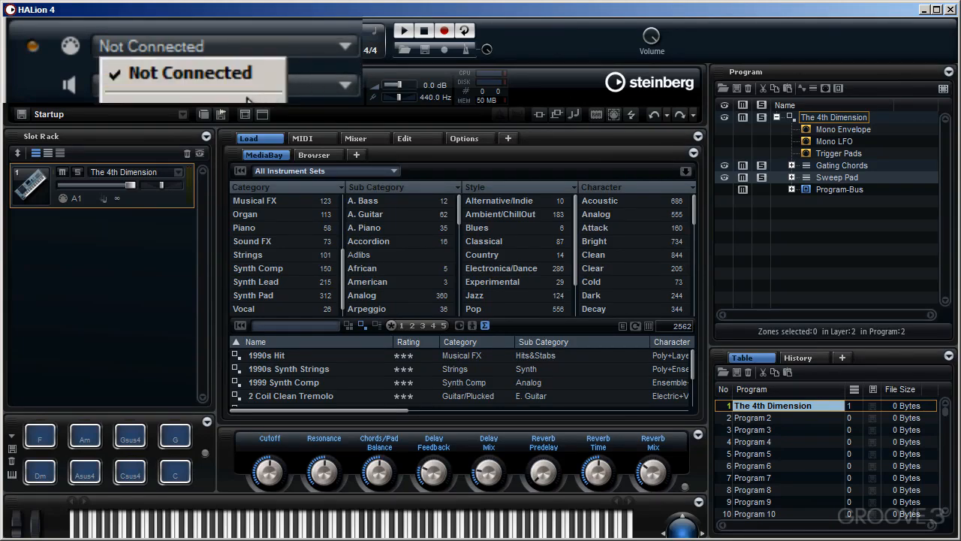
click(192, 72)
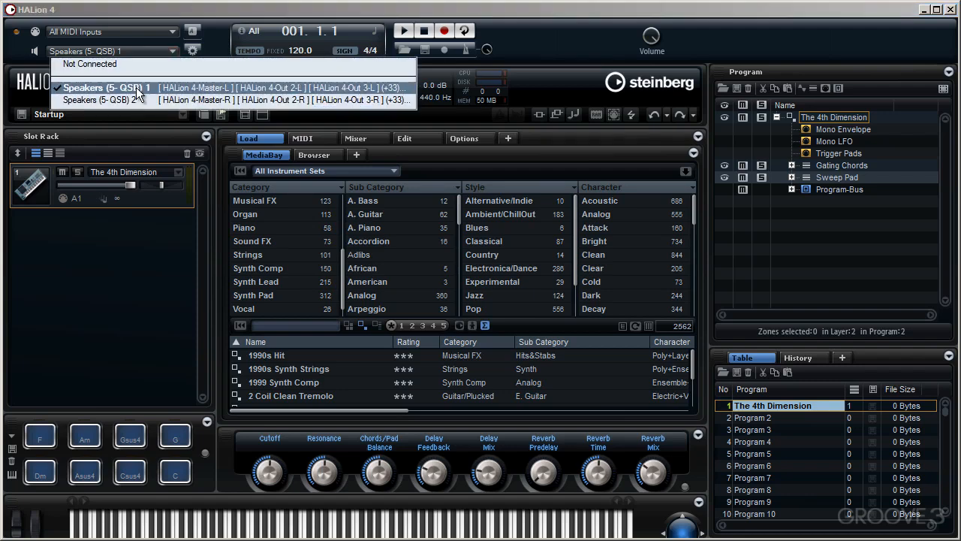
click(105, 88)
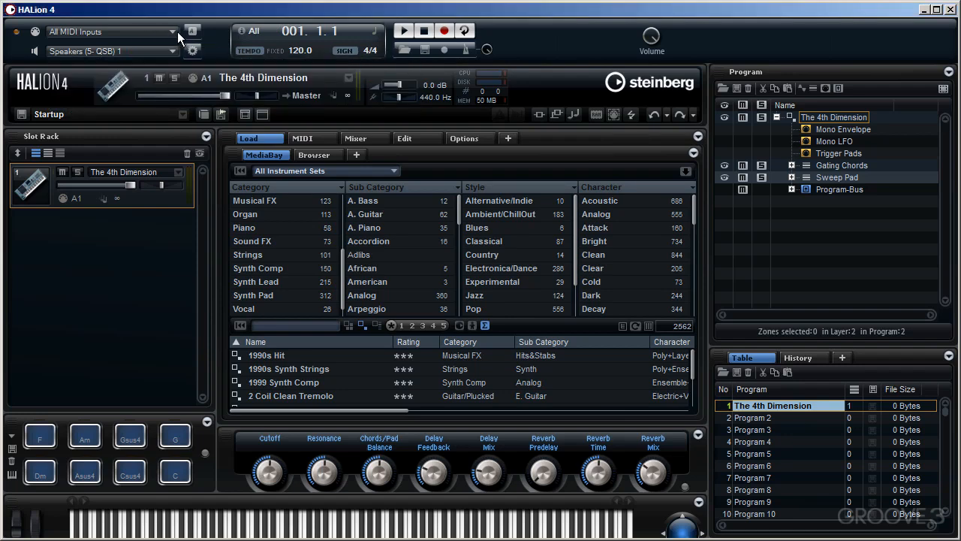
mouse_move(192, 32)
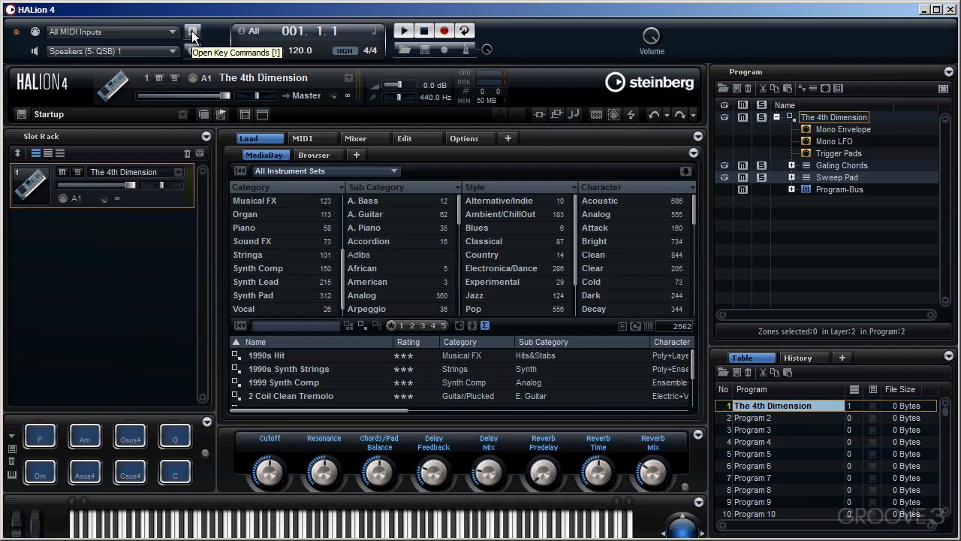
Look up the Stop and Record key commands in the Transport group.
click(193, 32)
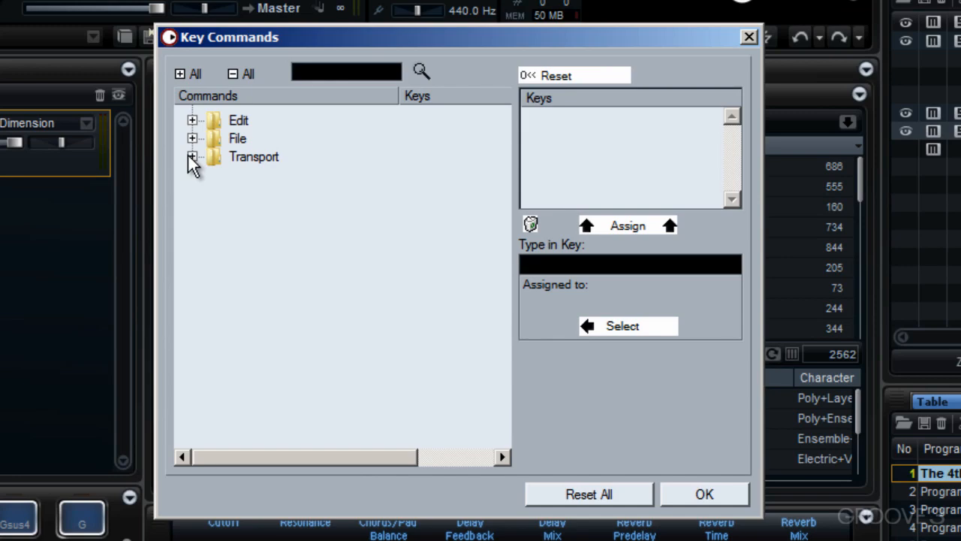
click(192, 157)
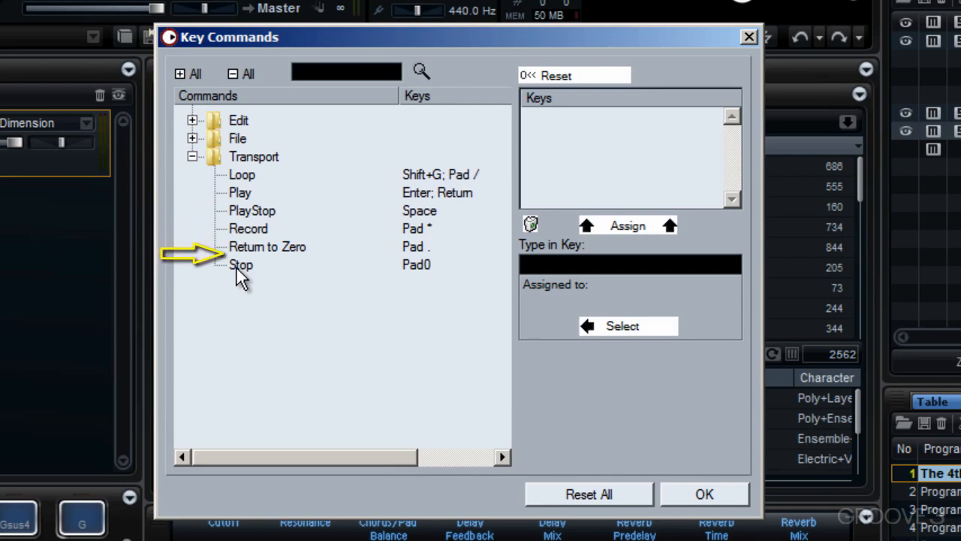
click(241, 265)
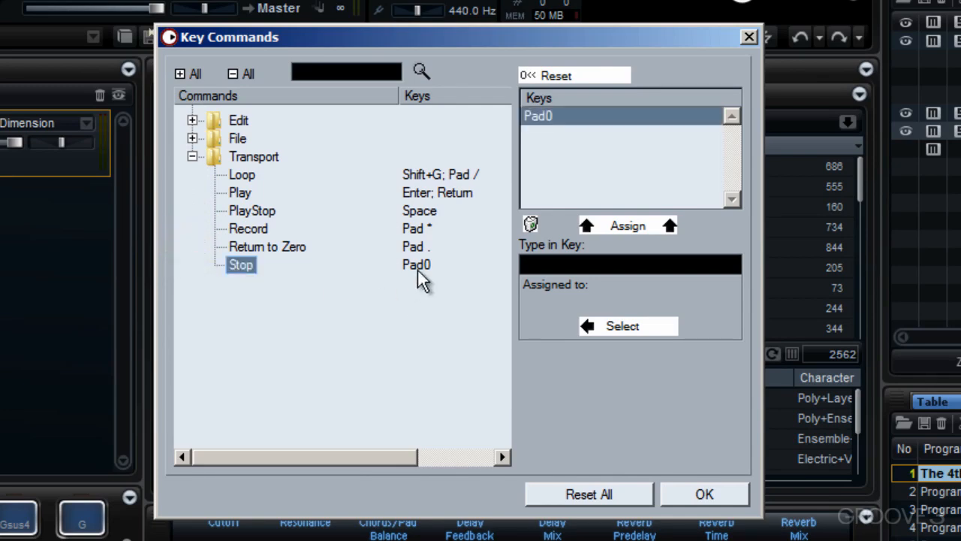
click(249, 228)
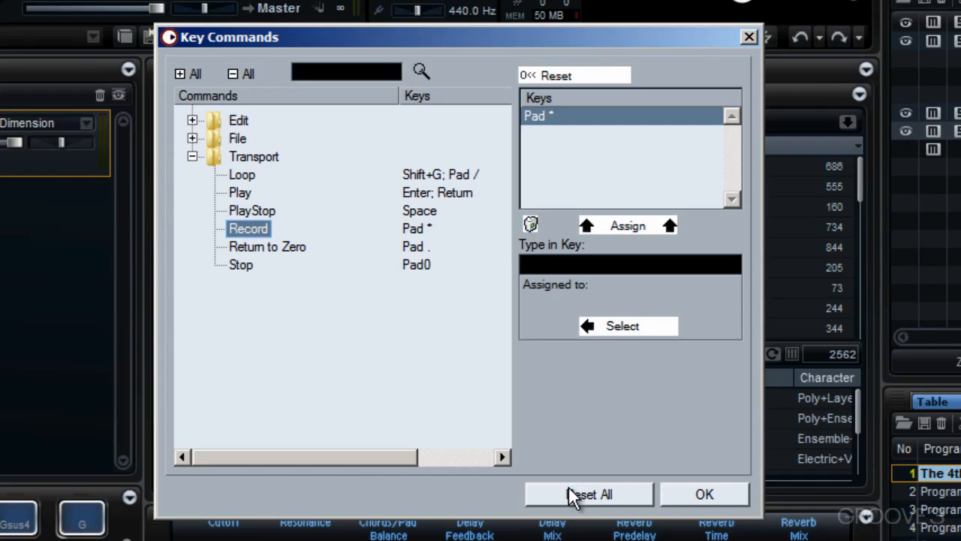
Close the key commands and view the audio output port routing in Plug-in Preferences.
click(704, 493)
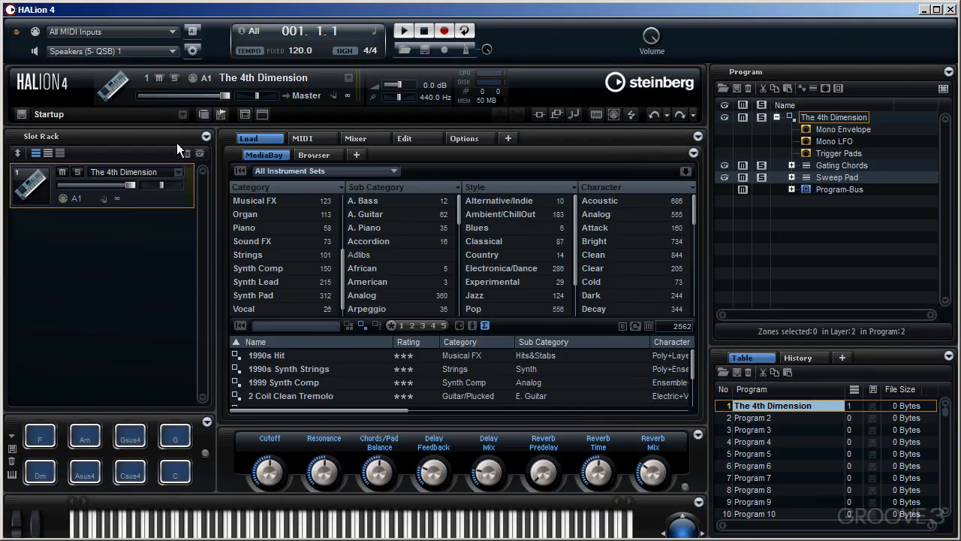
mouse_move(192, 51)
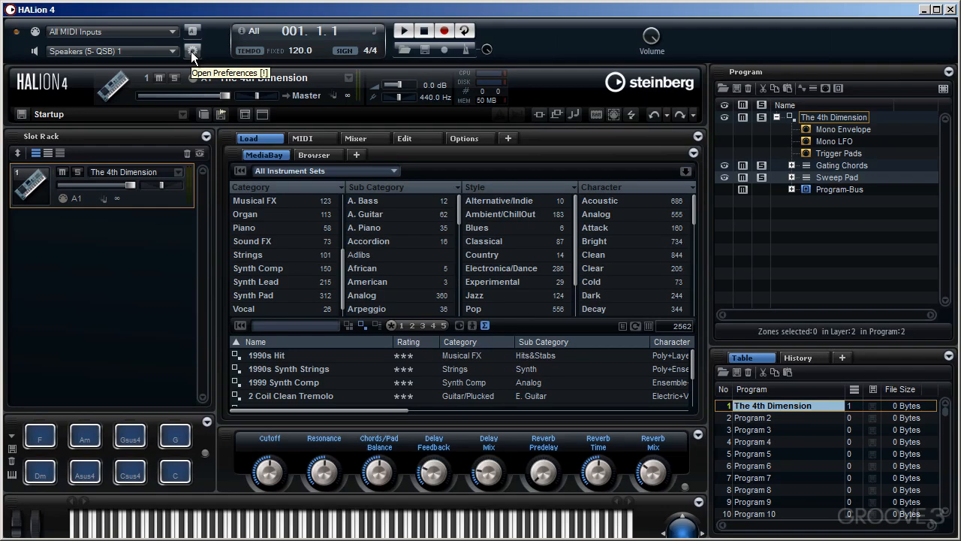
click(193, 51)
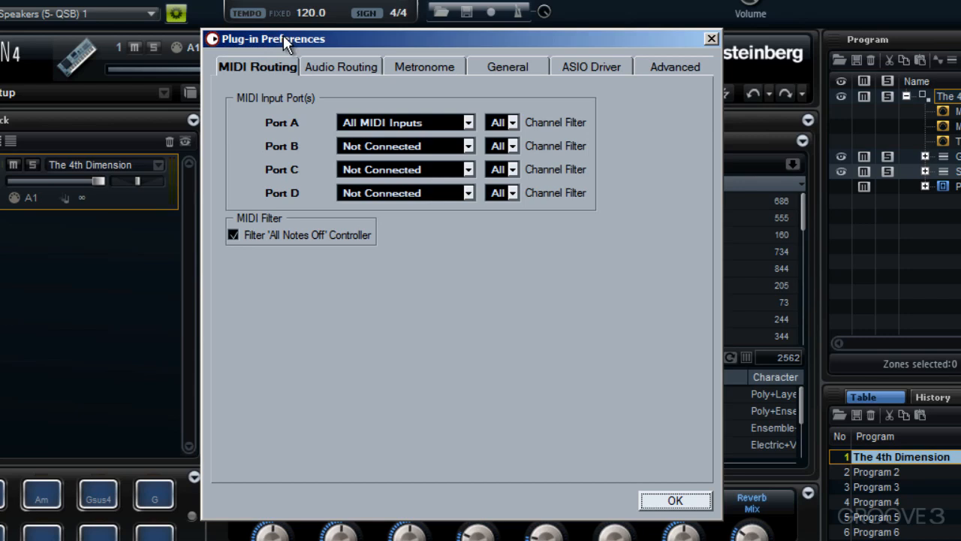
mouse_move(259, 75)
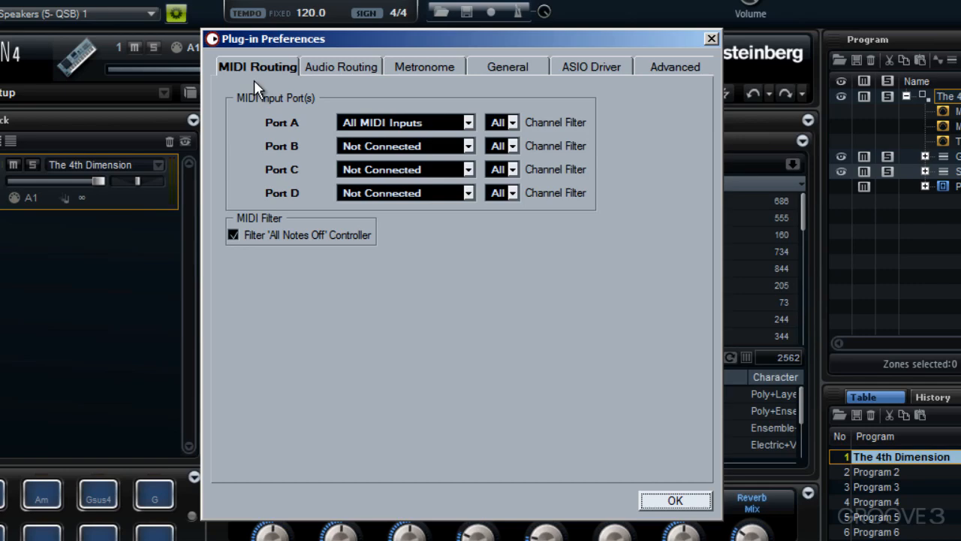
click(340, 66)
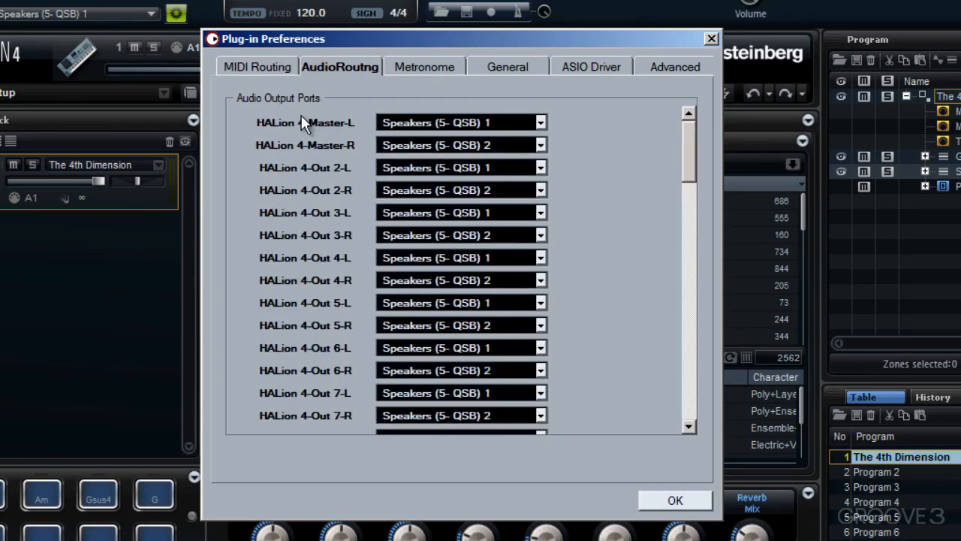
mouse_move(330, 131)
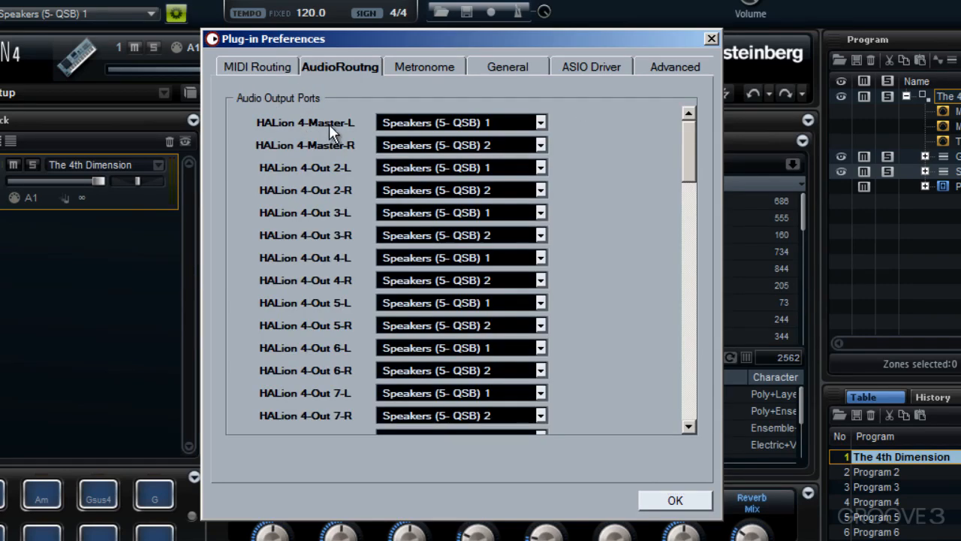
mouse_move(334, 154)
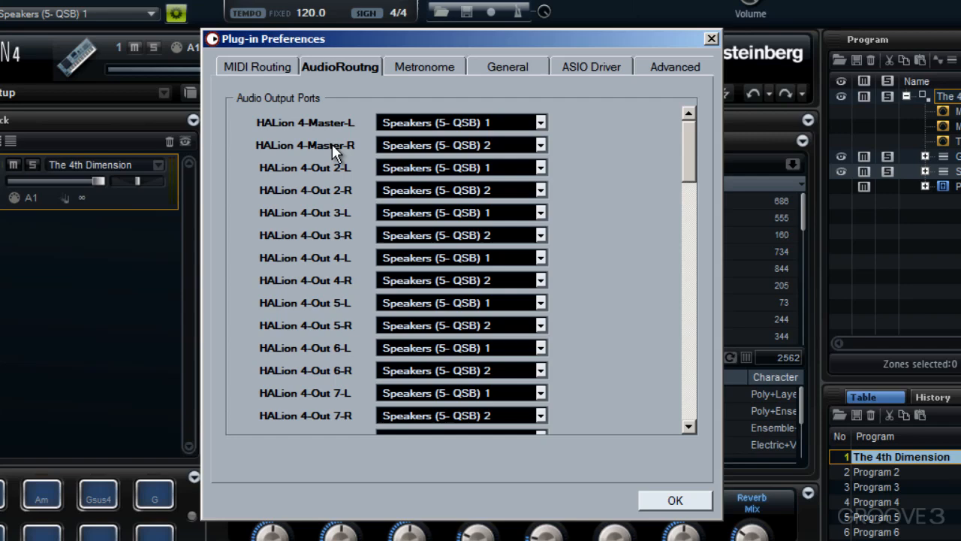
mouse_move(458, 143)
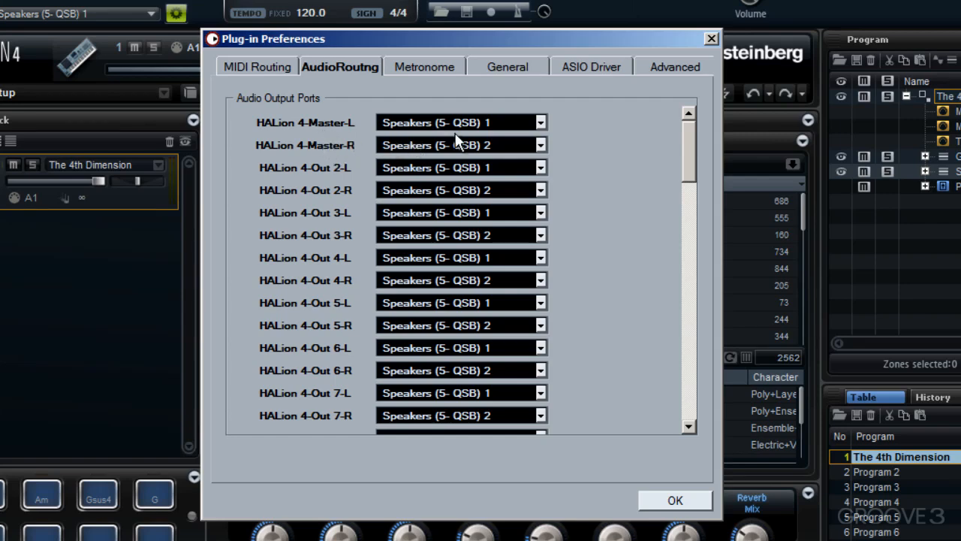
mouse_move(402, 79)
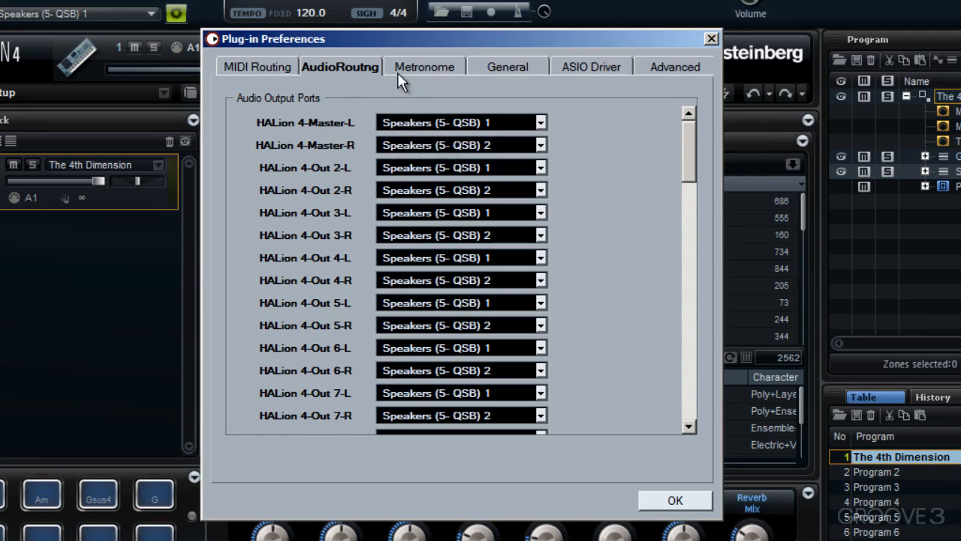
click(425, 67)
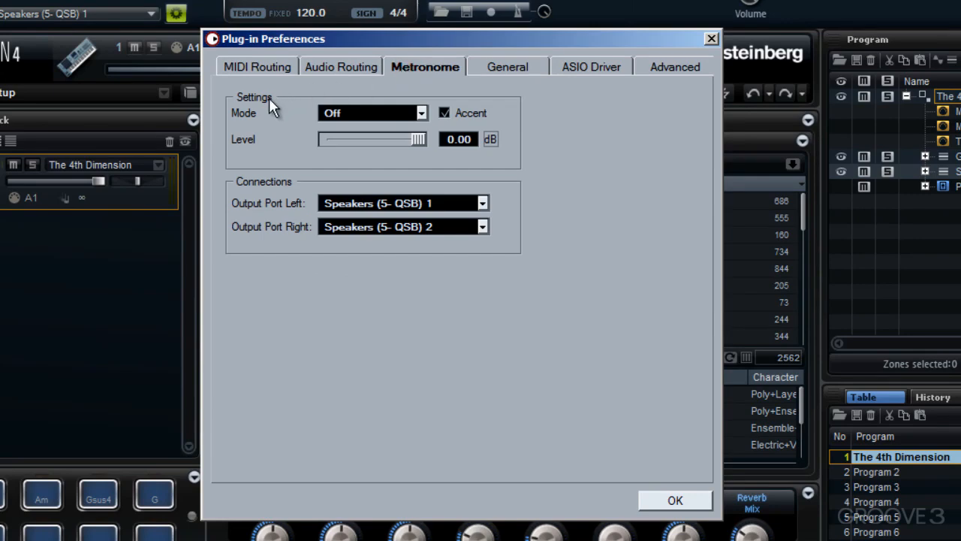
mouse_move(271, 120)
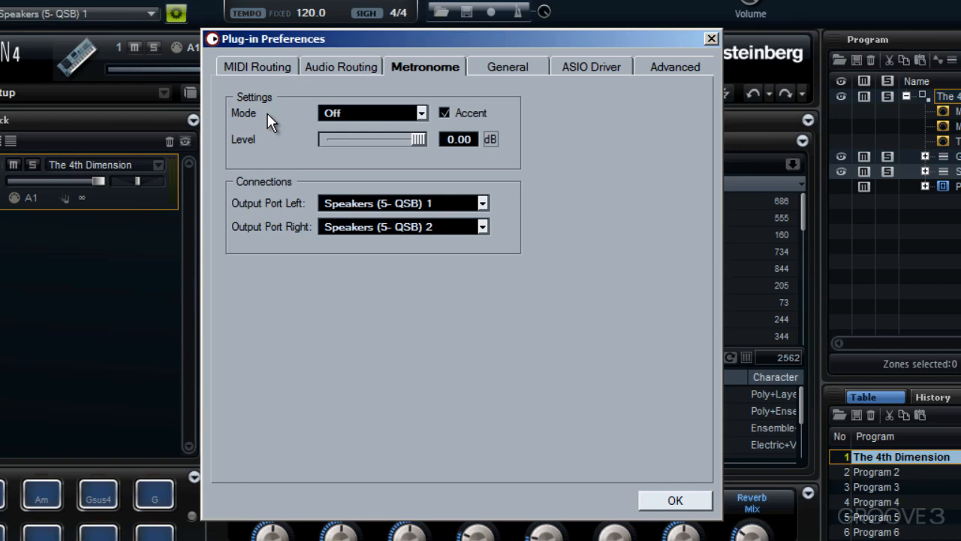
click(421, 113)
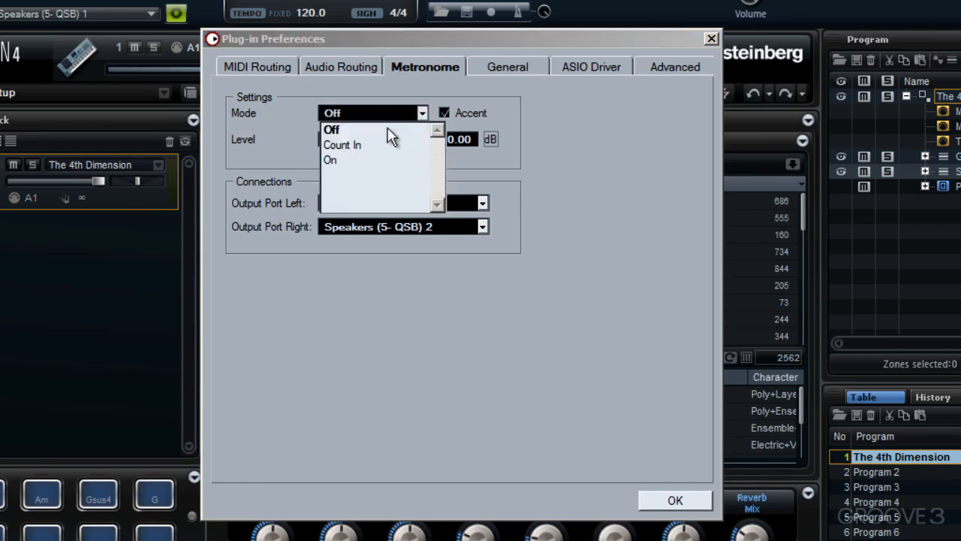
mouse_move(353, 160)
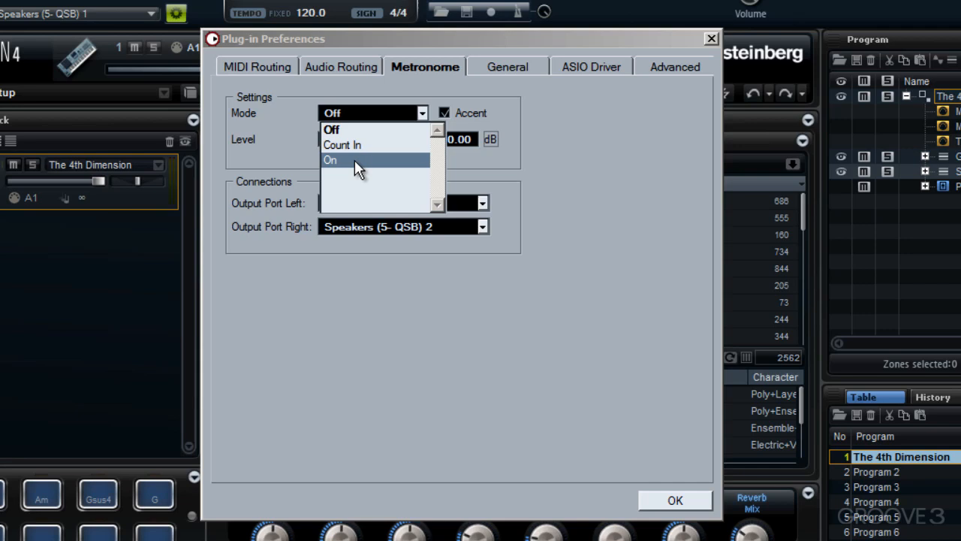
mouse_move(349, 129)
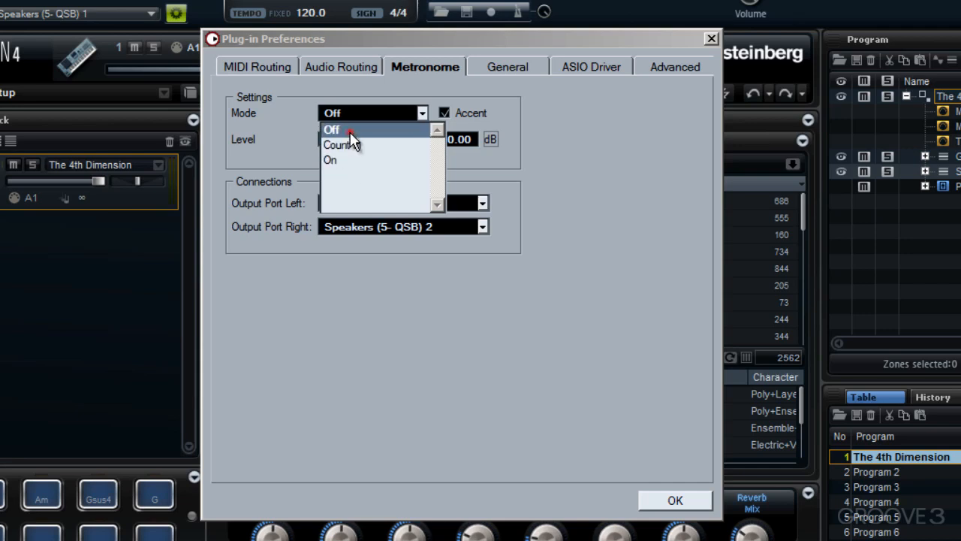
click(332, 129)
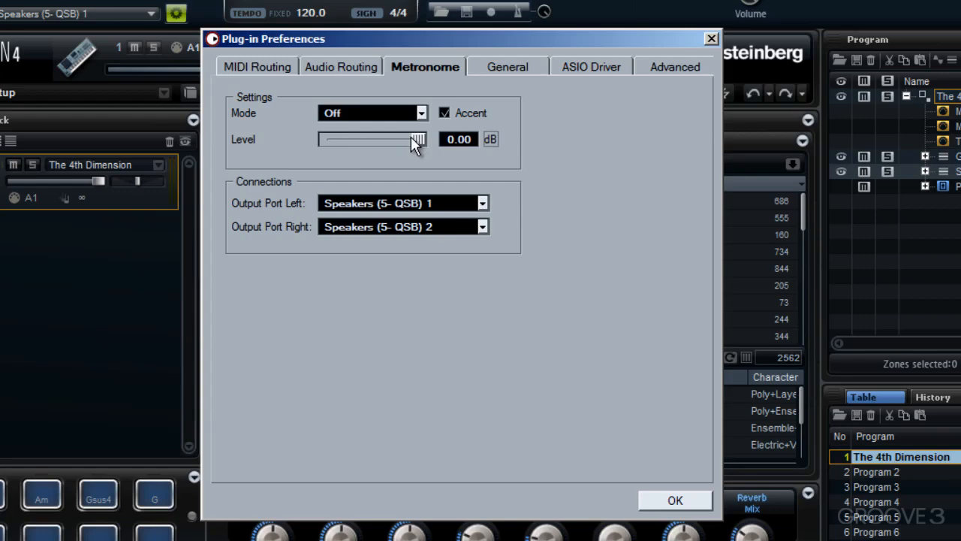
mouse_move(420, 144)
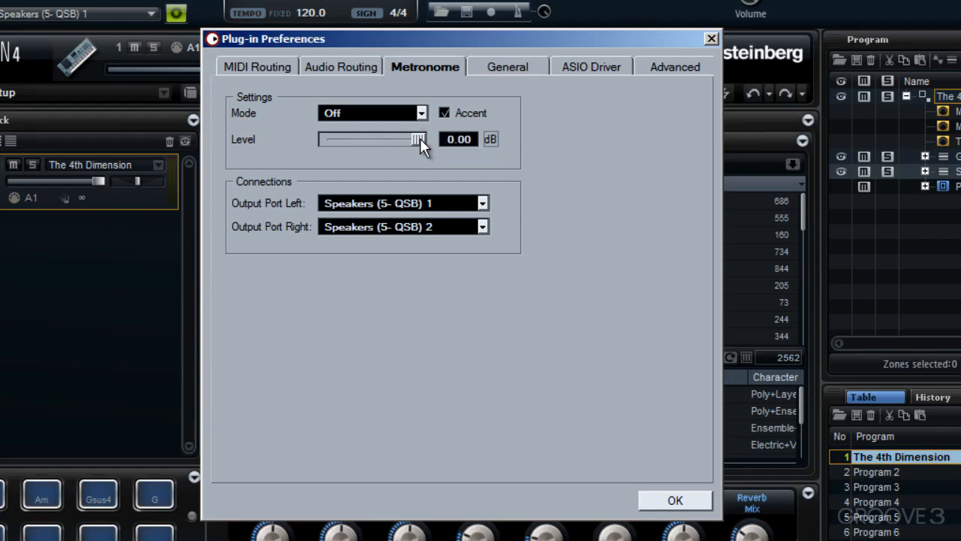
mouse_move(412, 169)
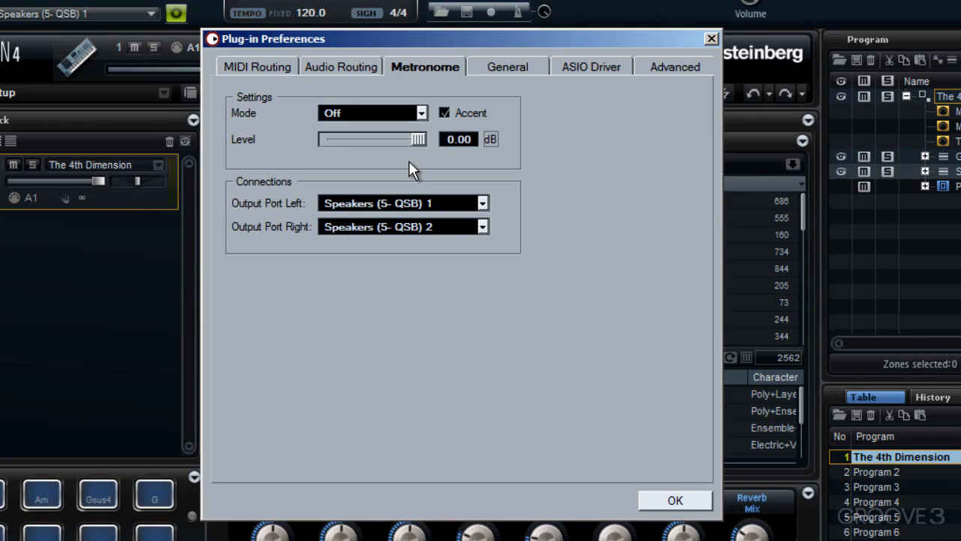
mouse_move(270, 205)
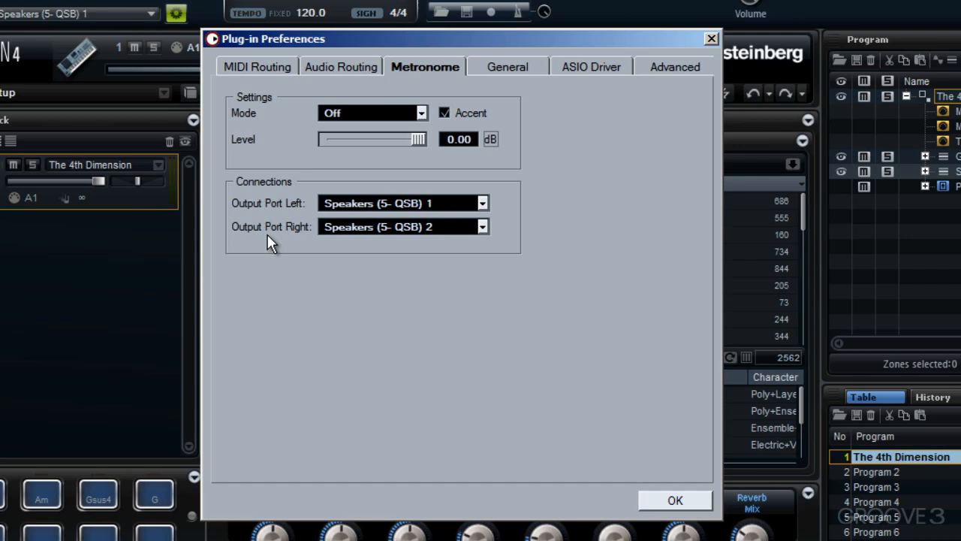
mouse_move(360, 226)
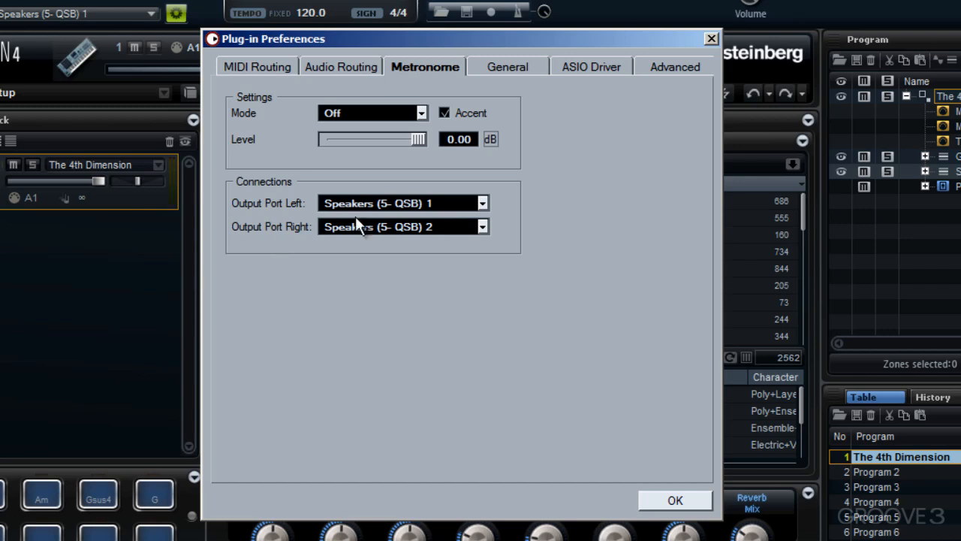
click(483, 203)
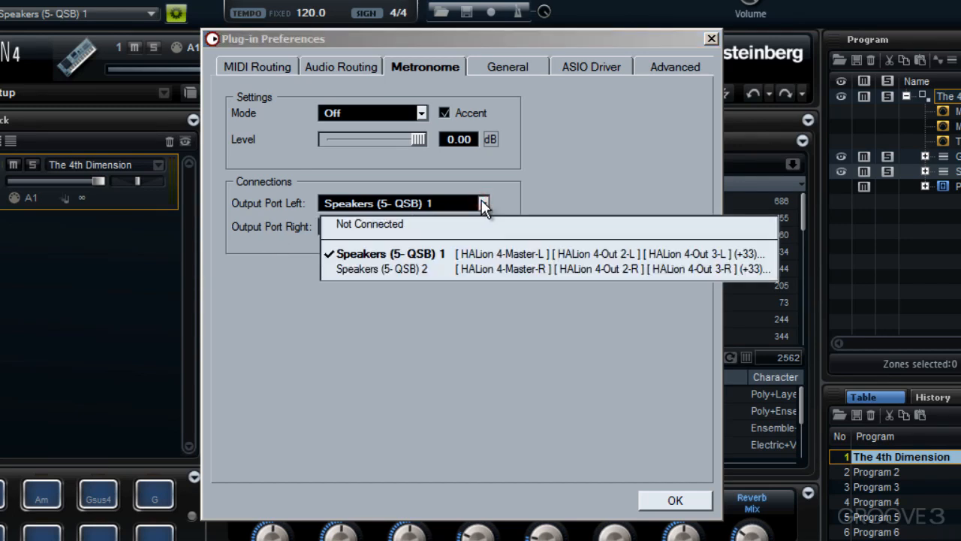
click(382, 269)
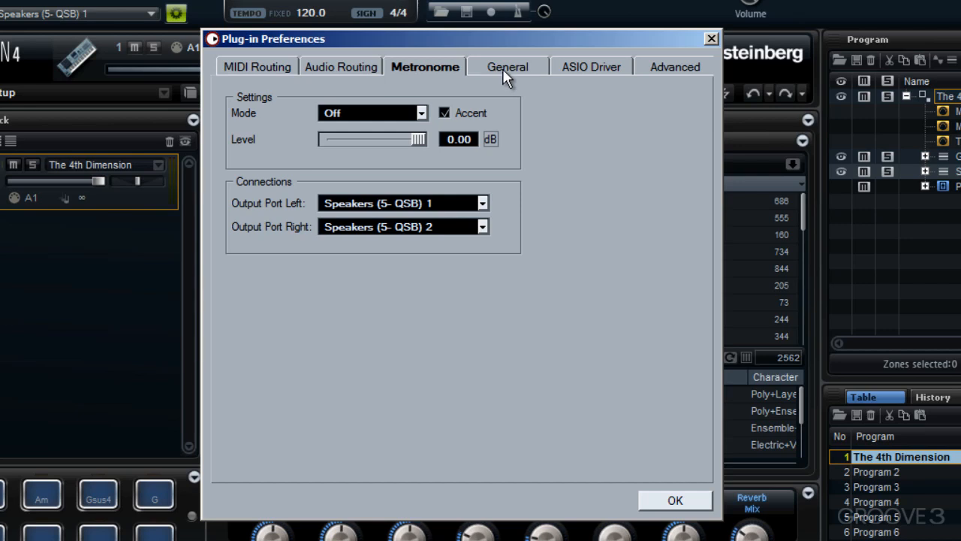
On the General tab, toggle 'Don't prompt for confirmation when quitting' off and back on.
click(508, 66)
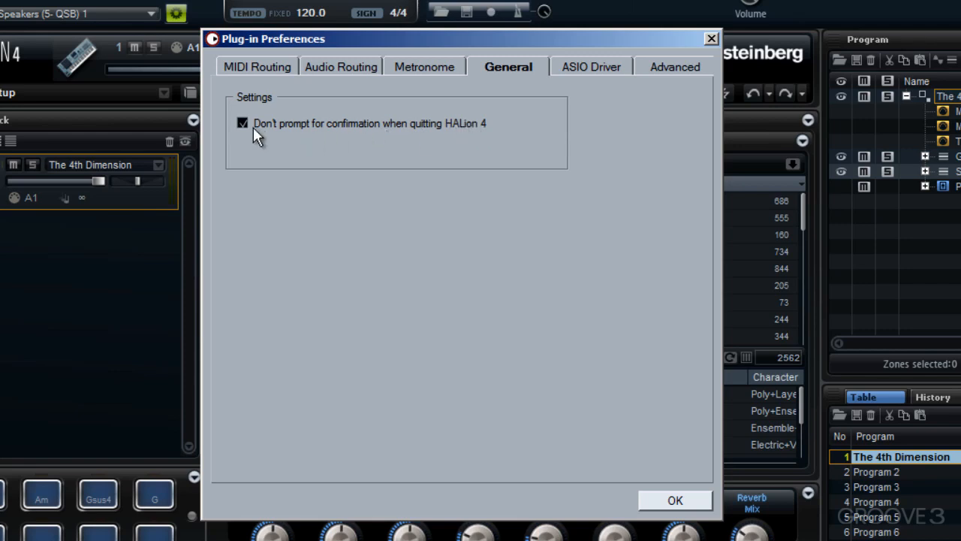
click(243, 124)
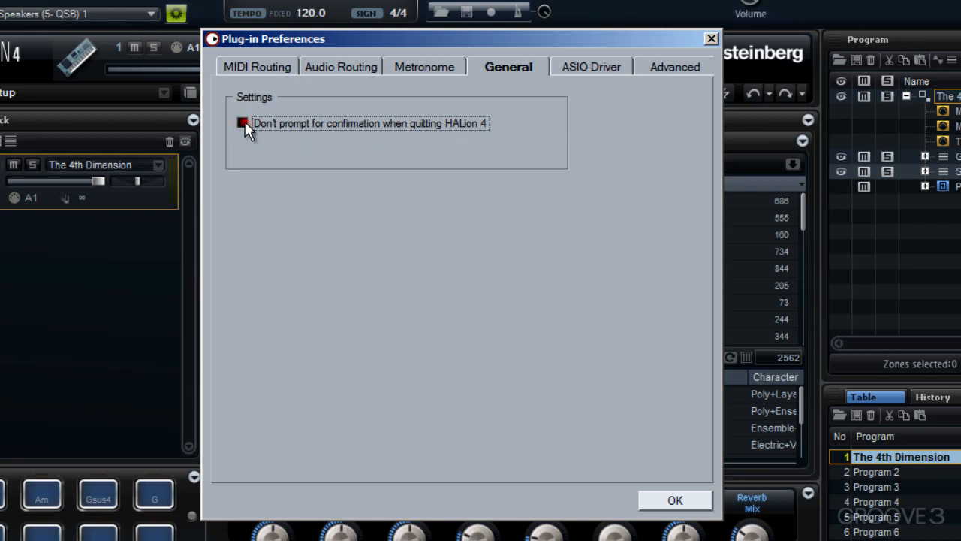
click(242, 123)
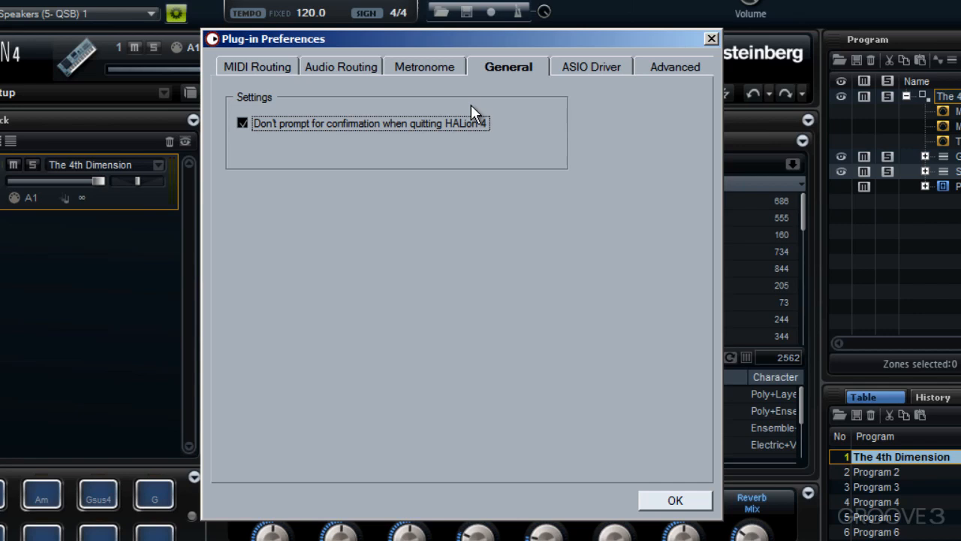
Review the ASIO drivers, keep 44.100 kHz sample rate, and list the Normal/Boost audio priorities.
click(591, 66)
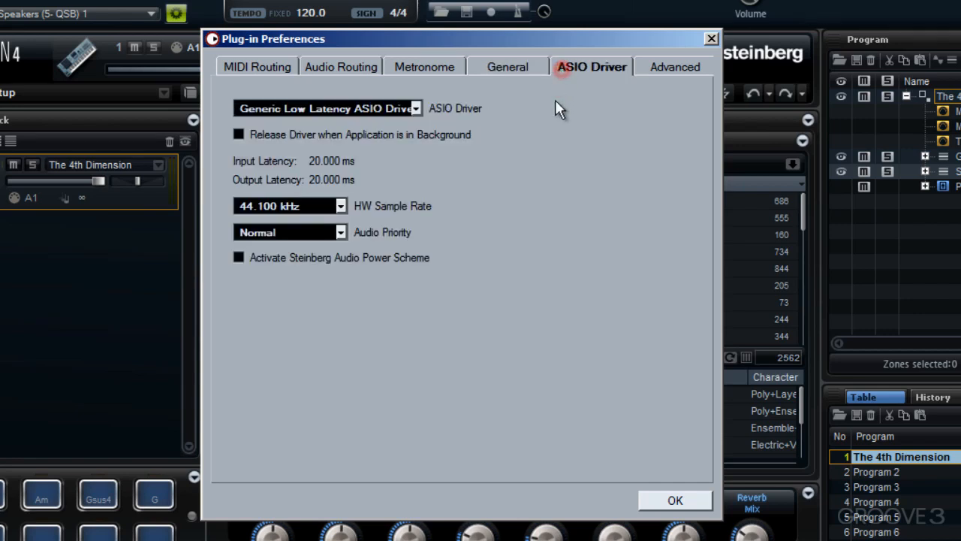
mouse_move(312, 124)
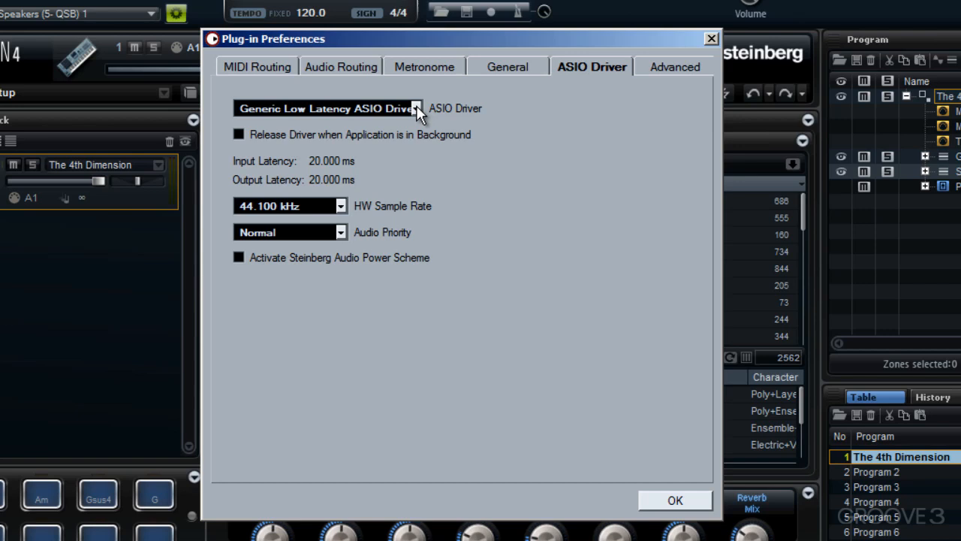
click(417, 108)
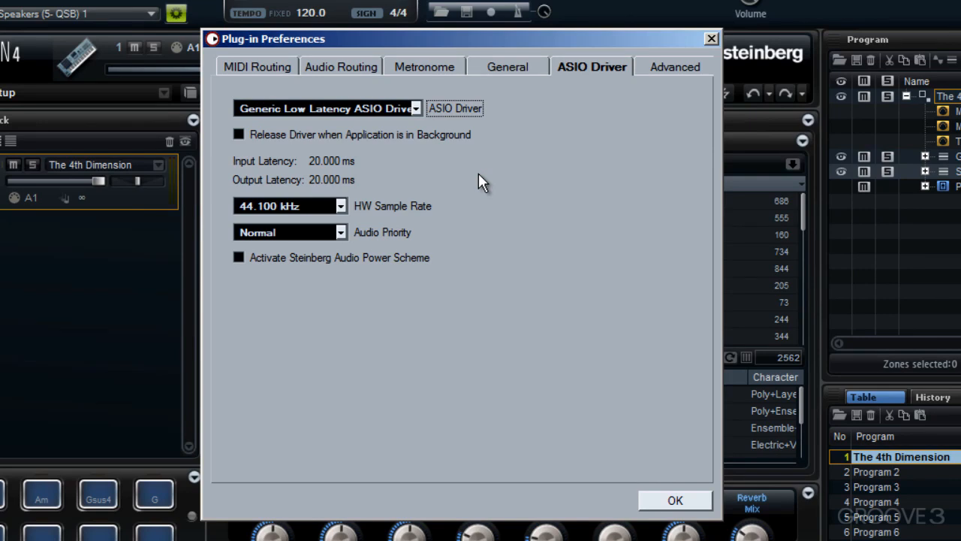
mouse_move(390, 154)
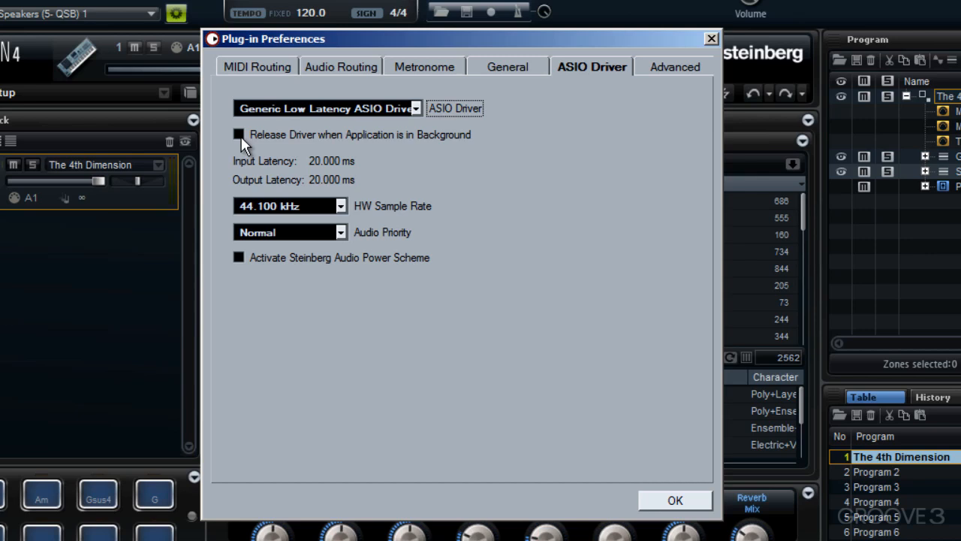
mouse_move(344, 213)
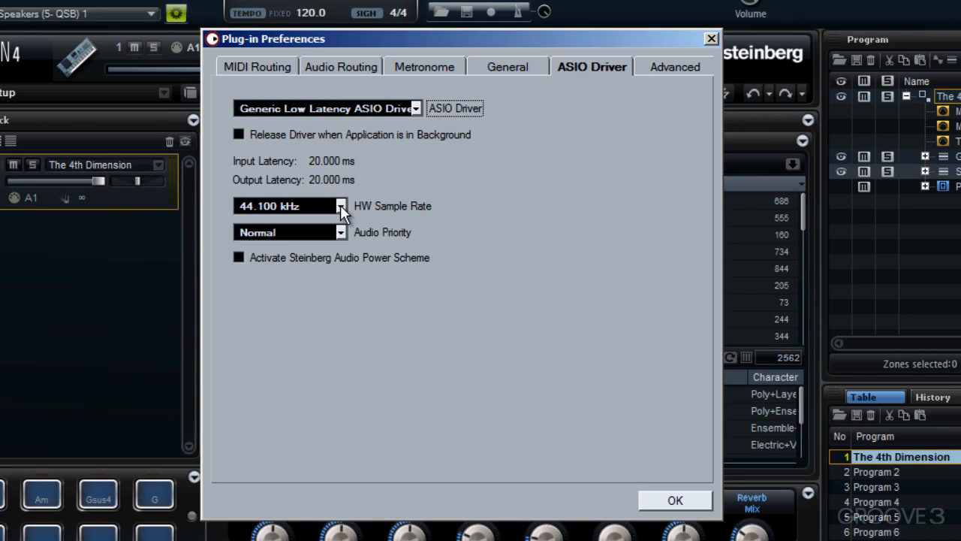
click(340, 206)
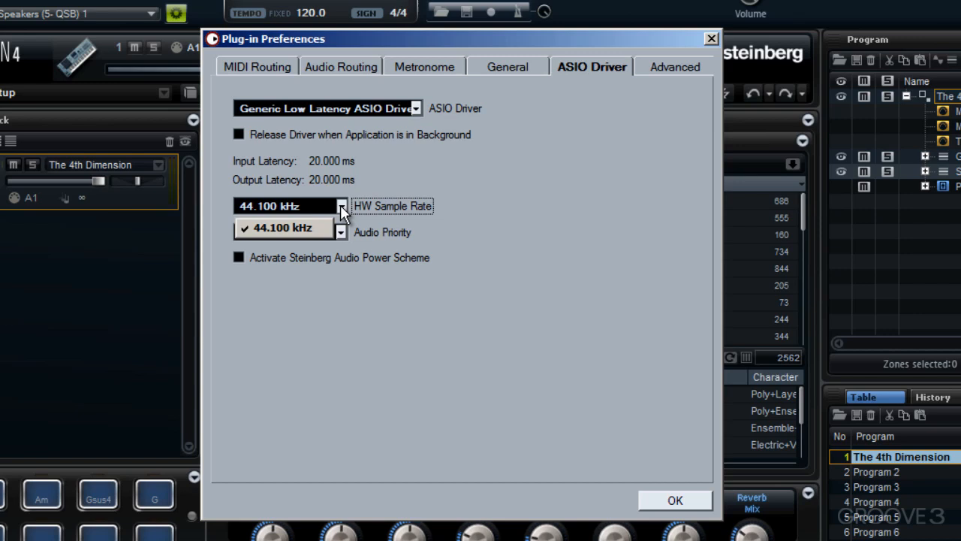
click(281, 228)
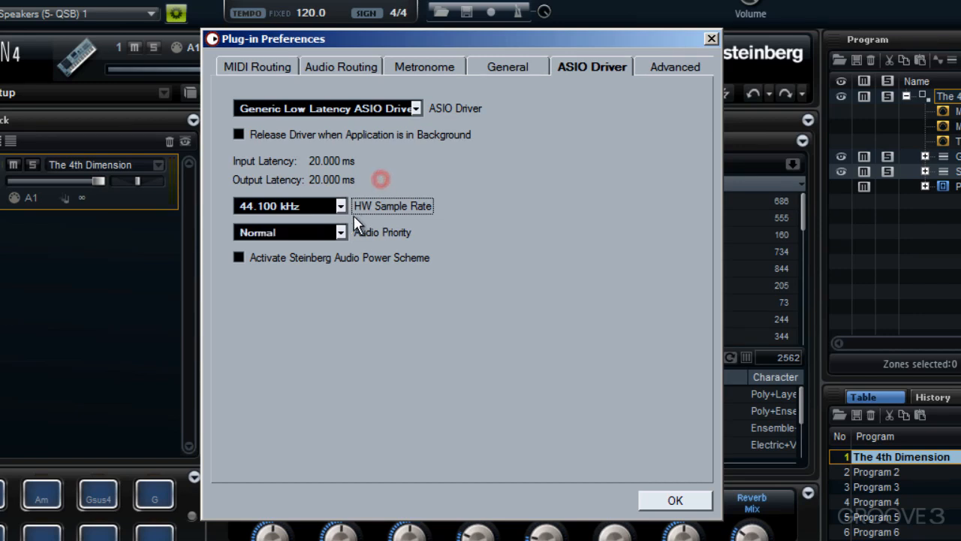
mouse_move(344, 237)
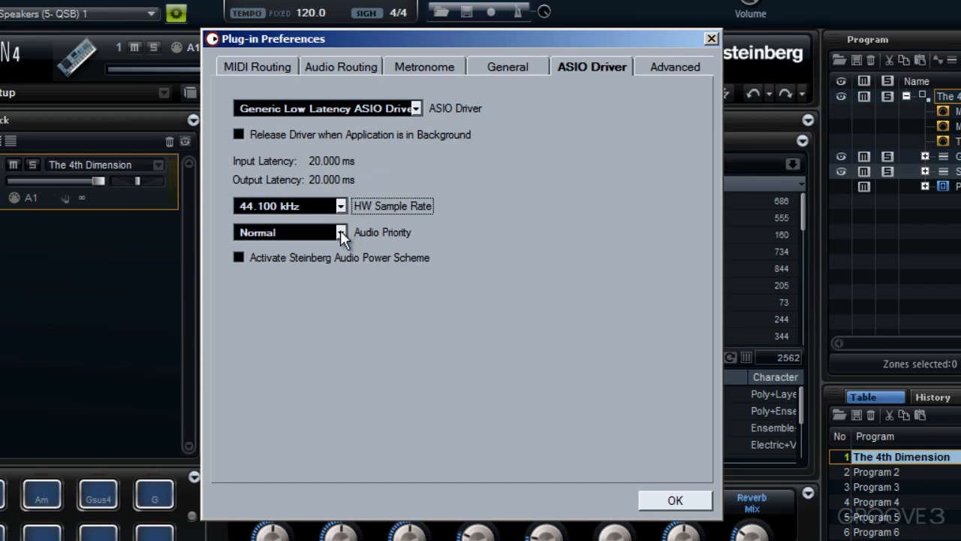
click(341, 232)
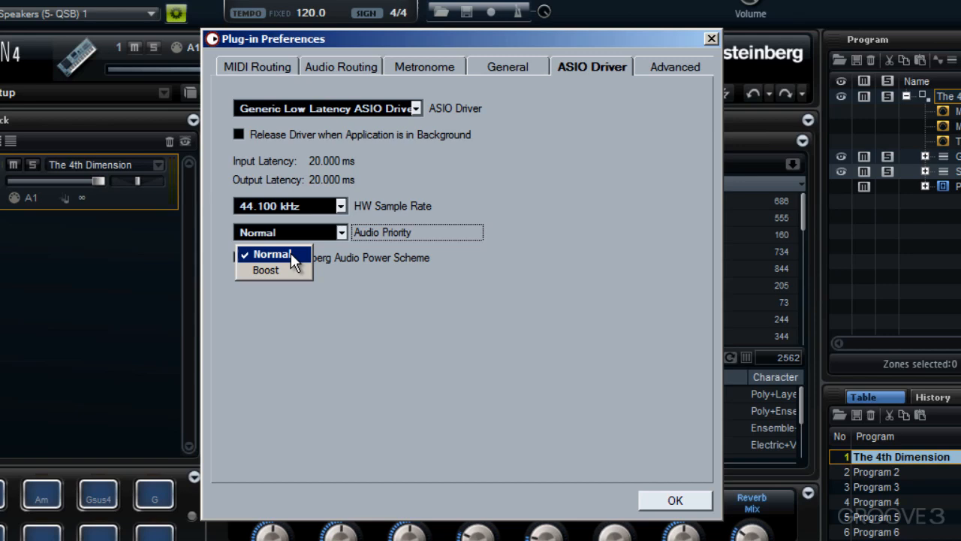
mouse_move(293, 269)
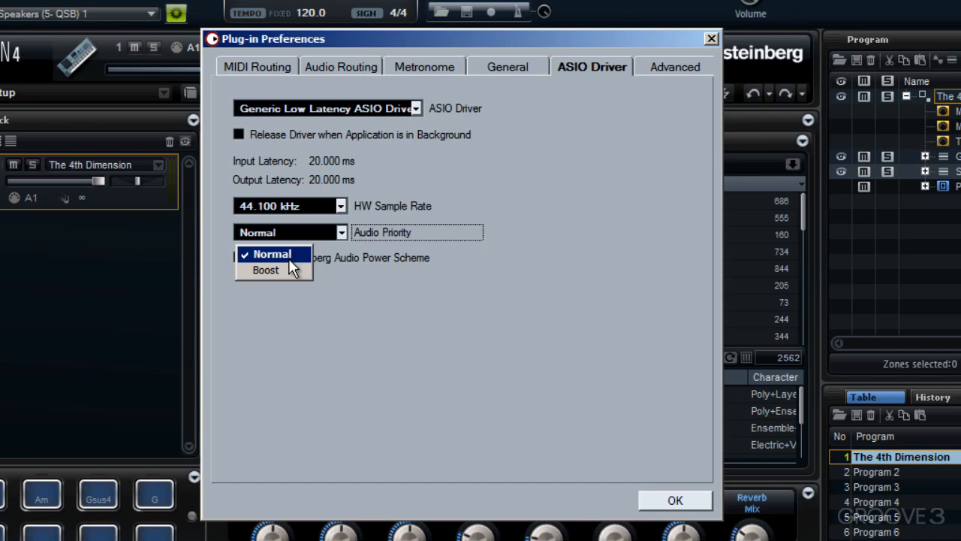
click(265, 270)
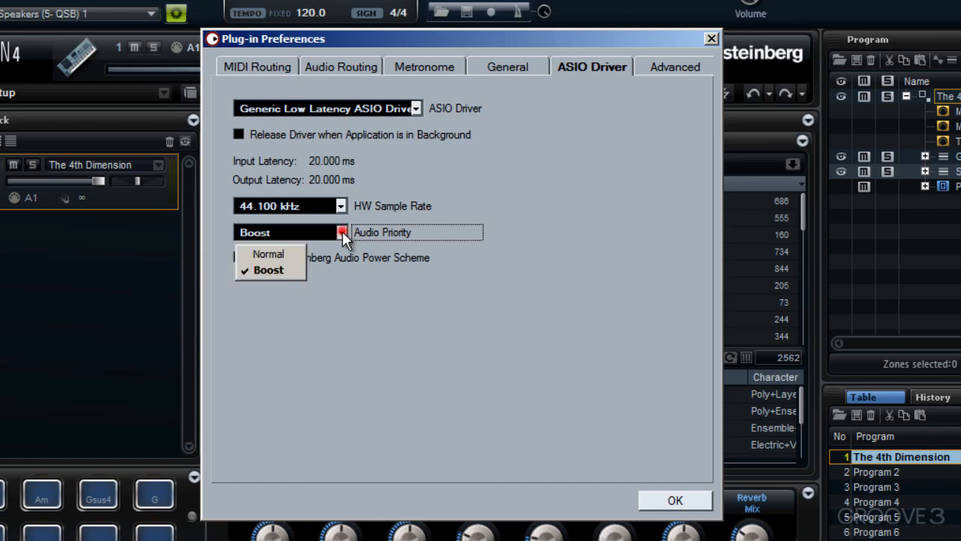
click(268, 254)
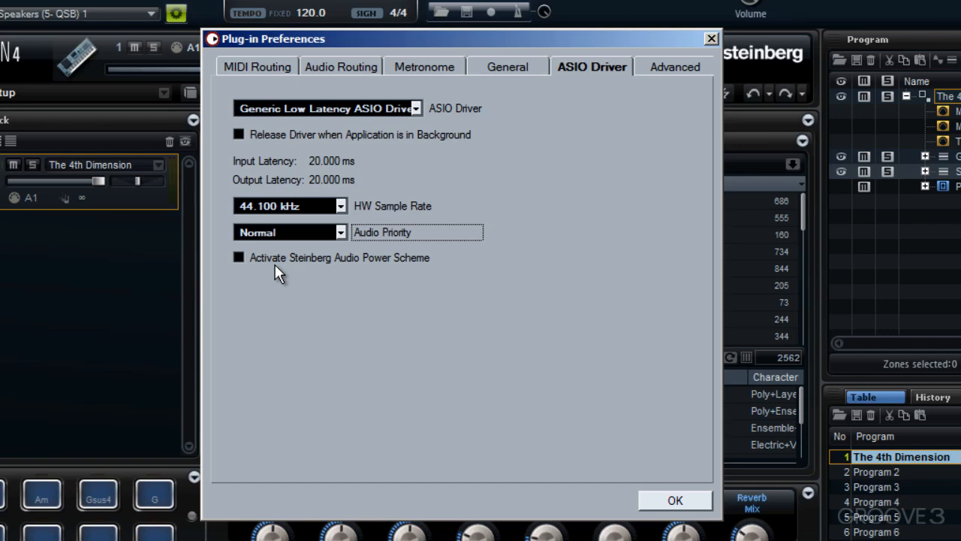
mouse_move(295, 269)
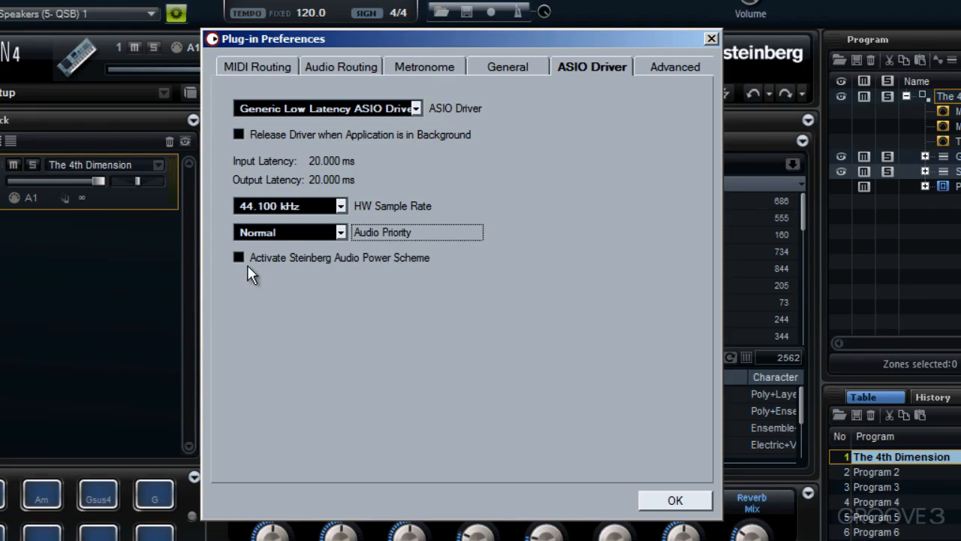
Switch on the Steinberg Audio Power Scheme, view its warning, and leave it off.
click(239, 257)
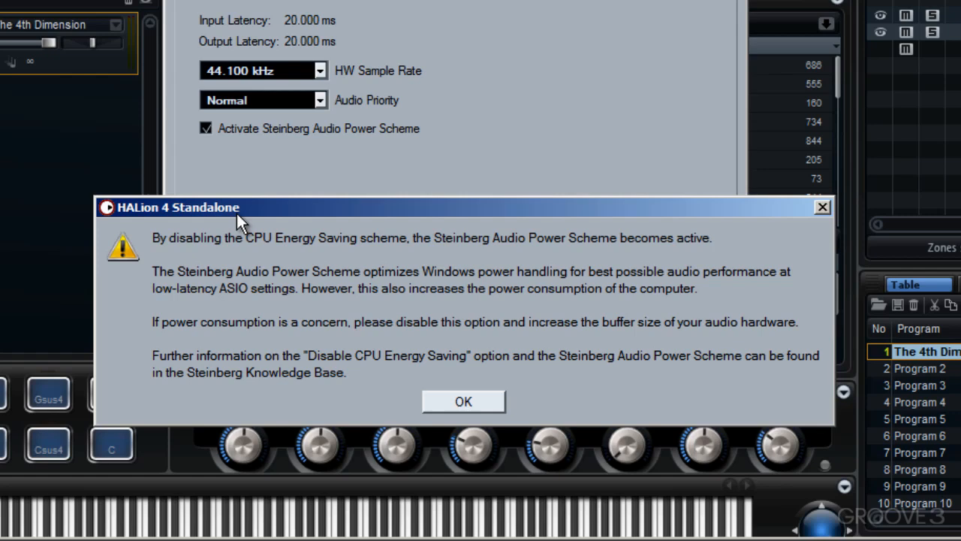
drag(569, 271, 779, 271)
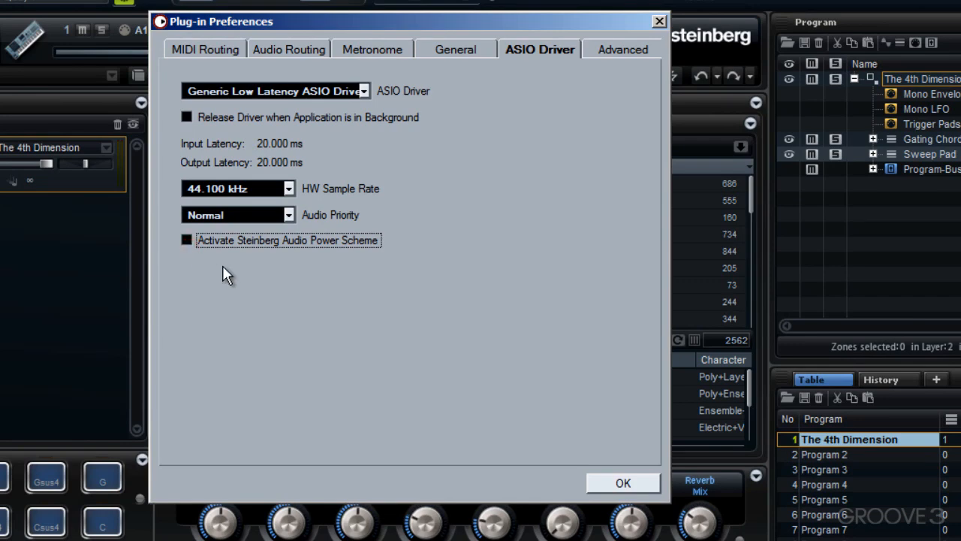
mouse_move(522, 60)
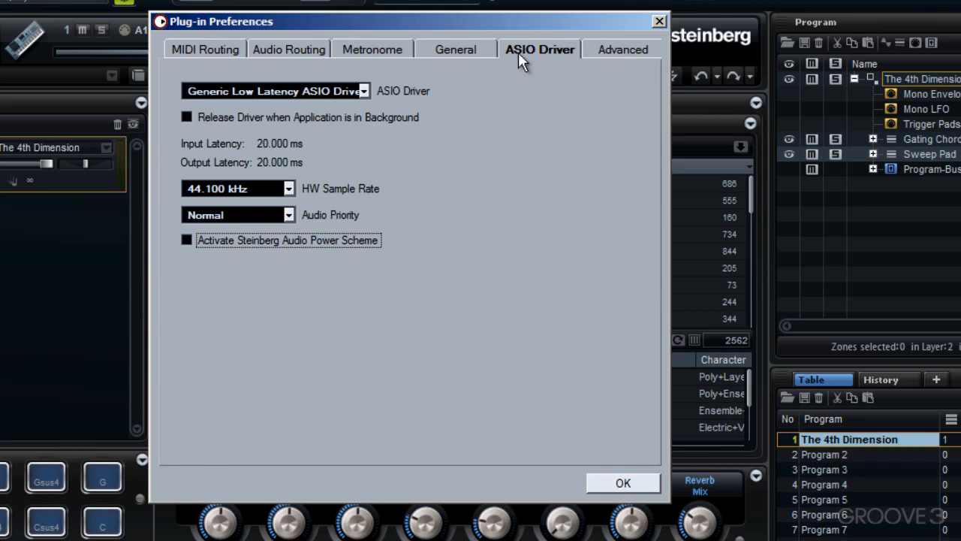
mouse_move(601, 59)
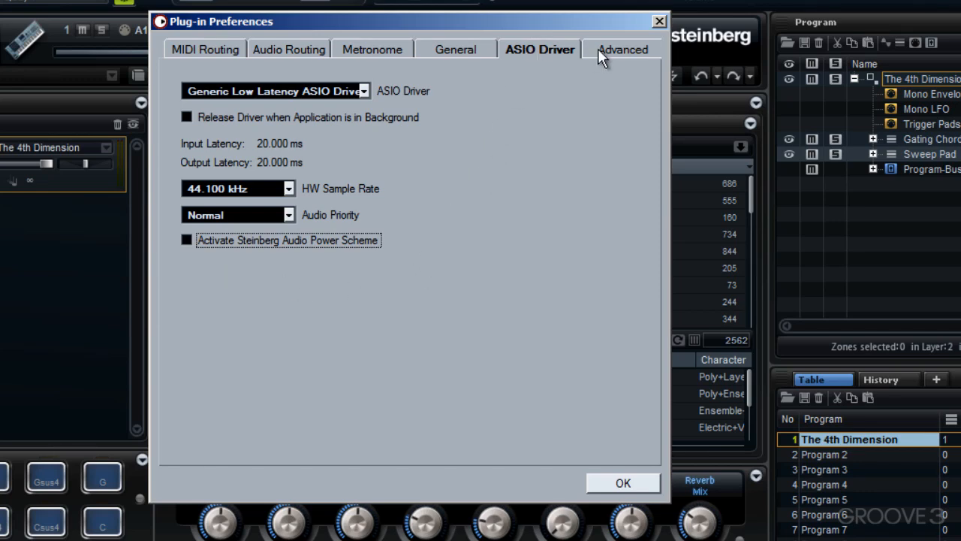
View Advanced settings and the driver Control Panel, cancel it, and close preferences with OK.
click(623, 48)
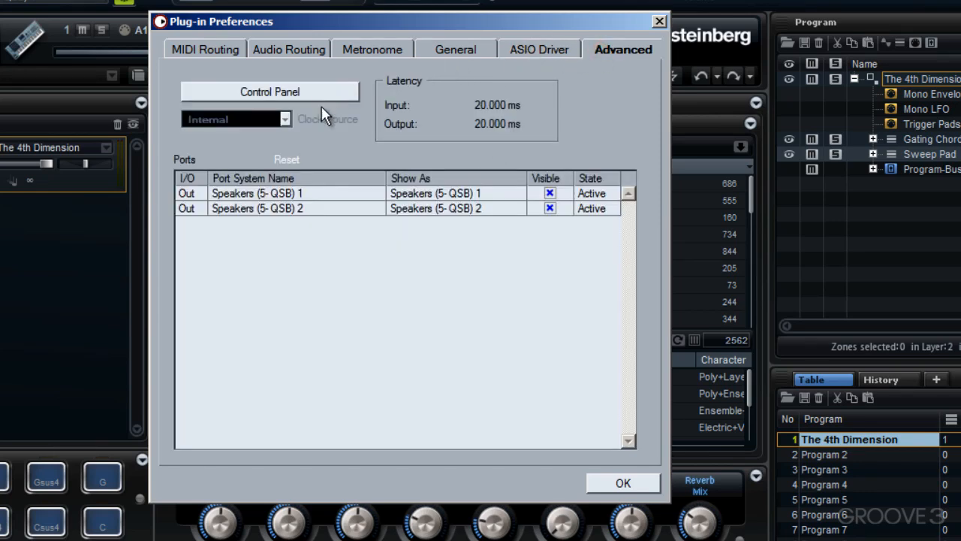
click(270, 92)
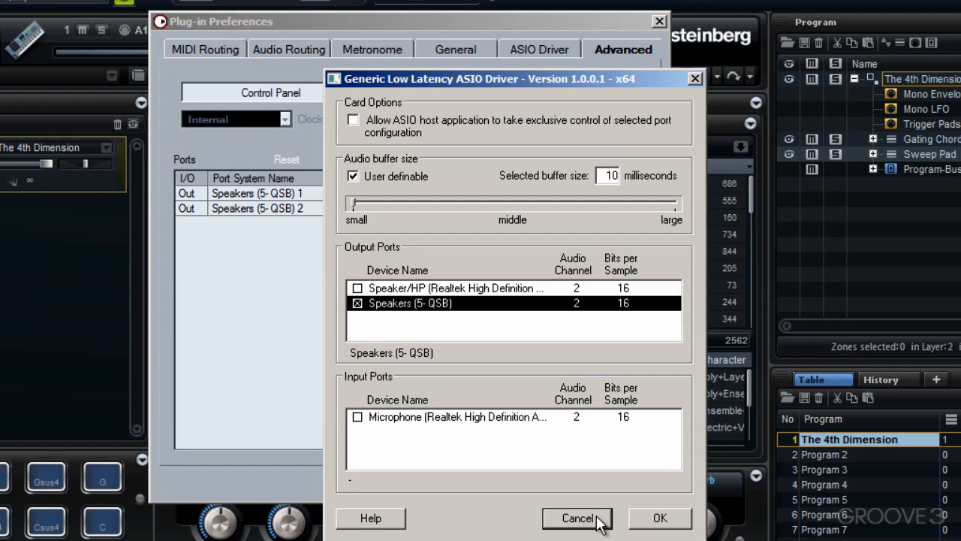
click(578, 518)
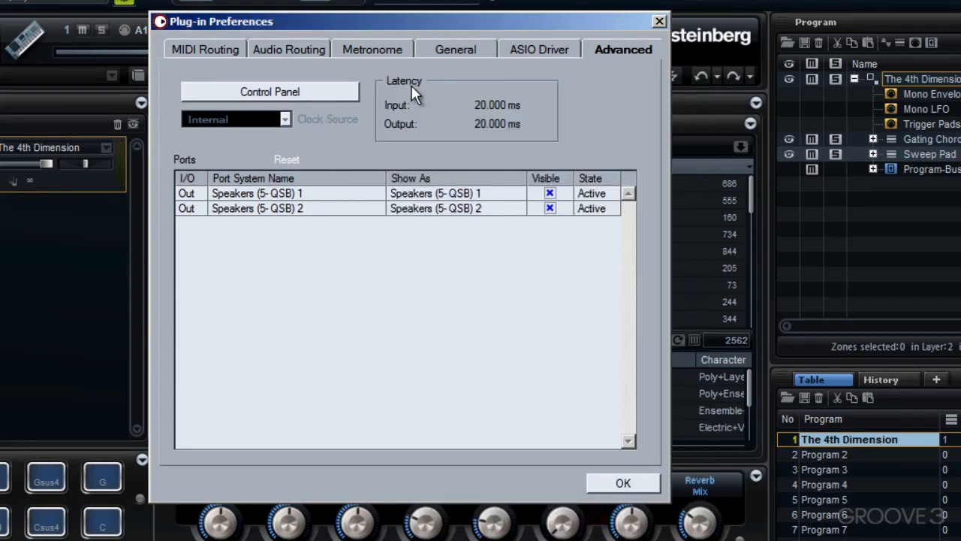
click(622, 483)
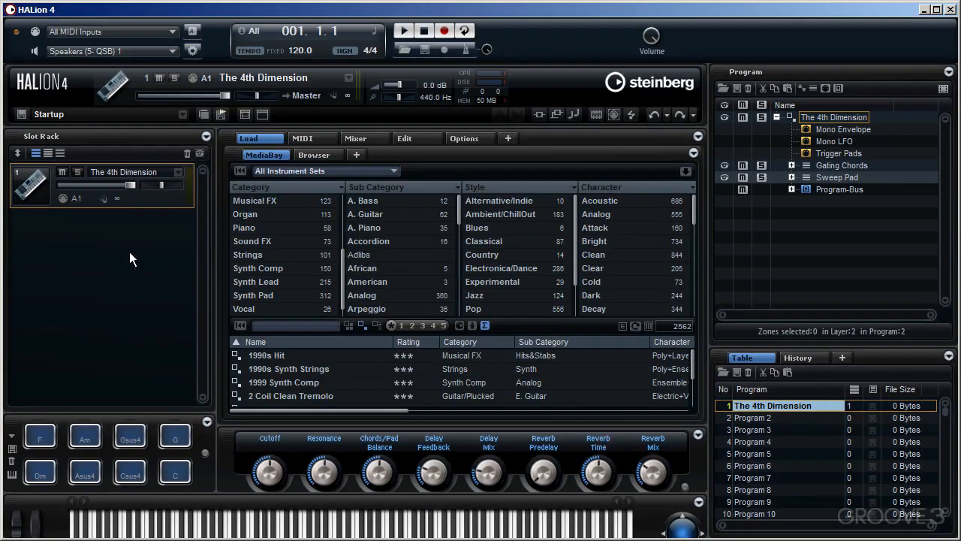
mouse_move(259, 41)
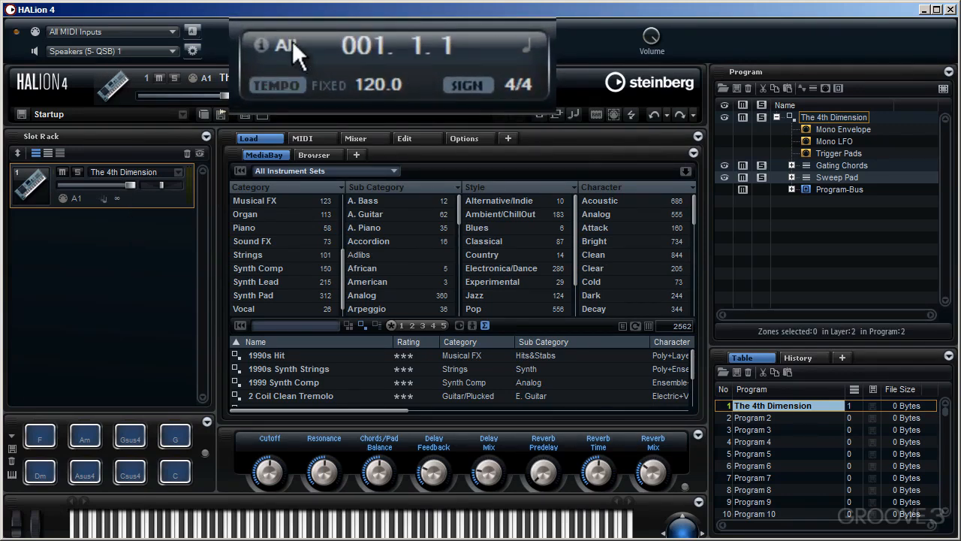
mouse_move(288, 59)
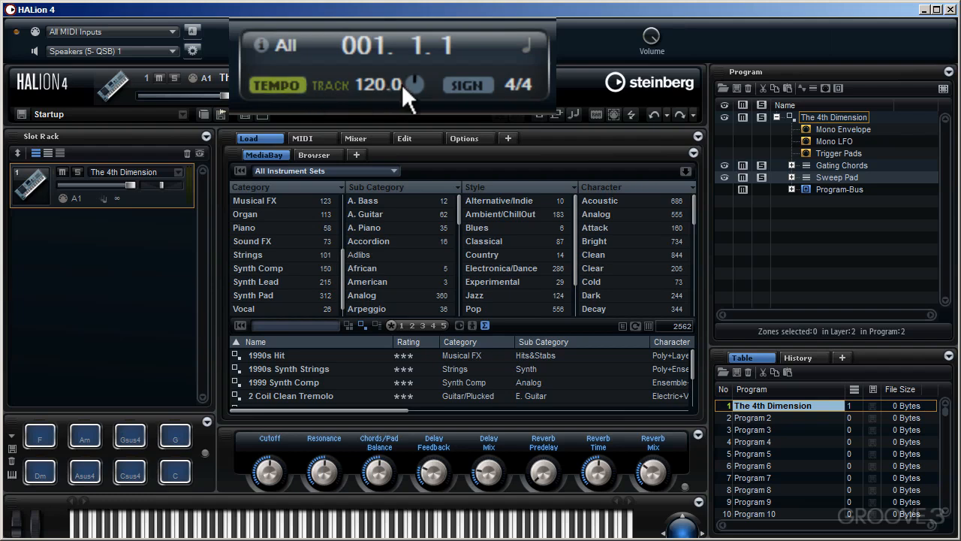
mouse_move(412, 98)
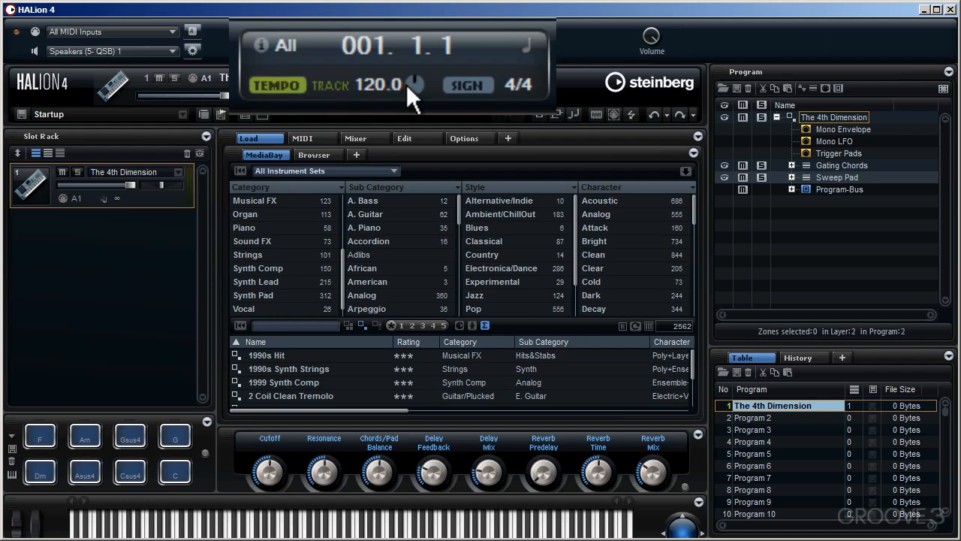
In Track tempo mode, drag the tempo up, then return it to 120.0.
drag(409, 90, 428, 60)
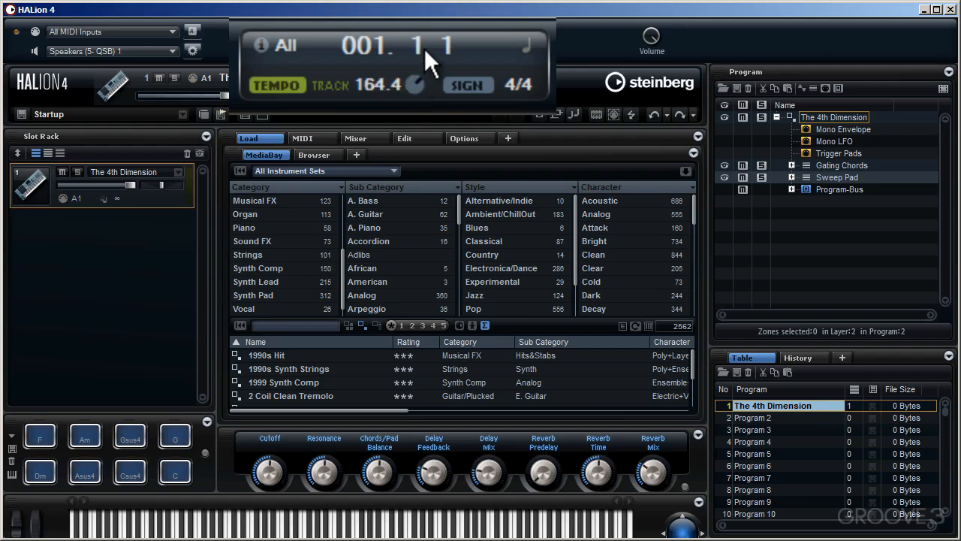
mouse_move(428, 79)
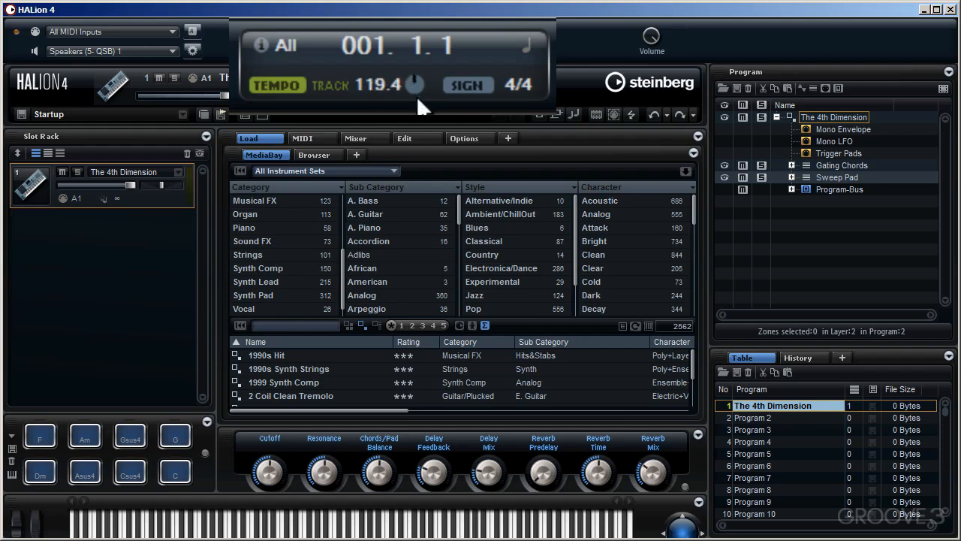
click(278, 85)
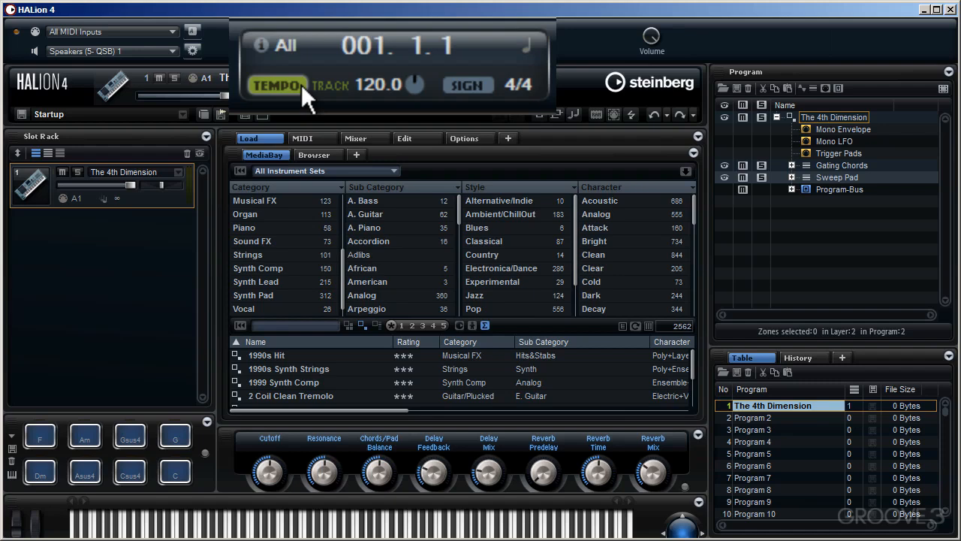
Set tempo to Fixed at 120.0 and confirm the time signature at 4/4.
click(277, 85)
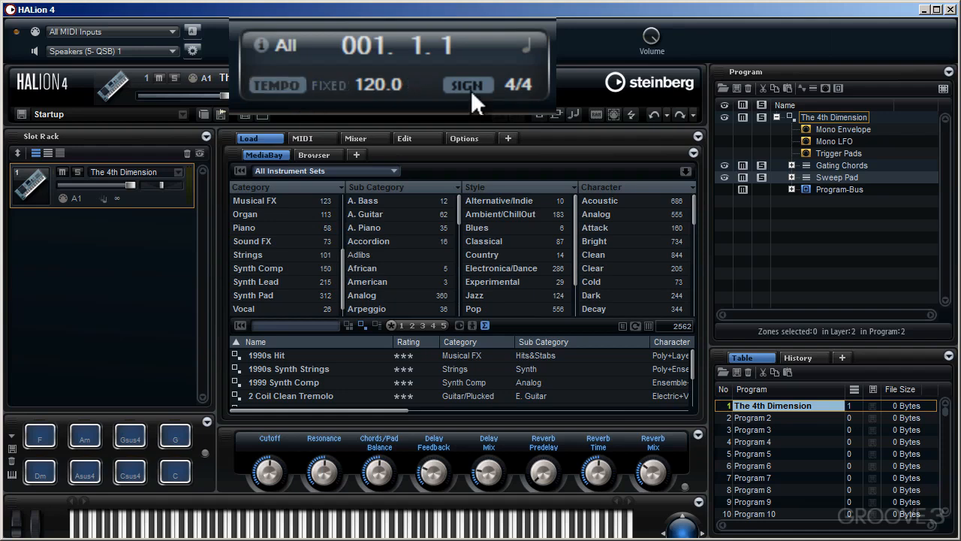
mouse_move(517, 98)
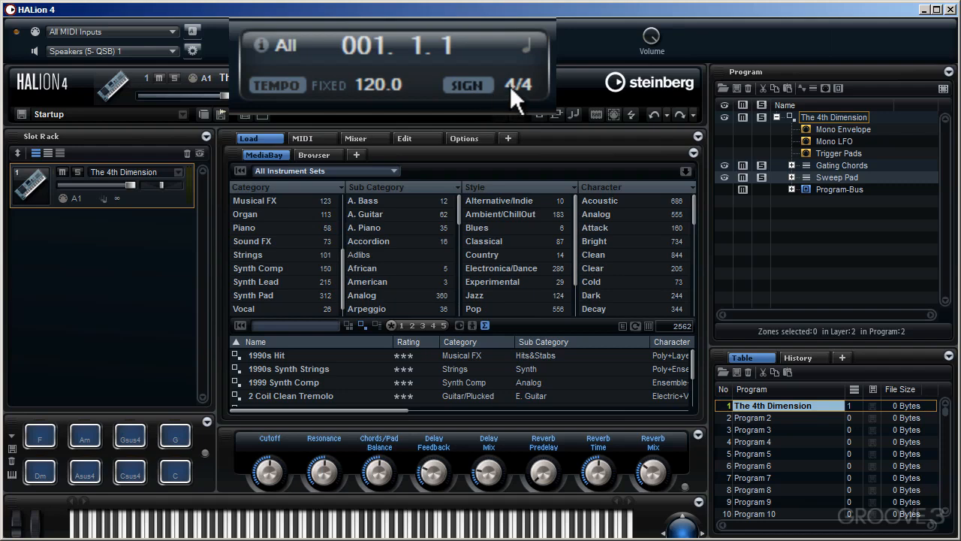
click(518, 84)
text(3)
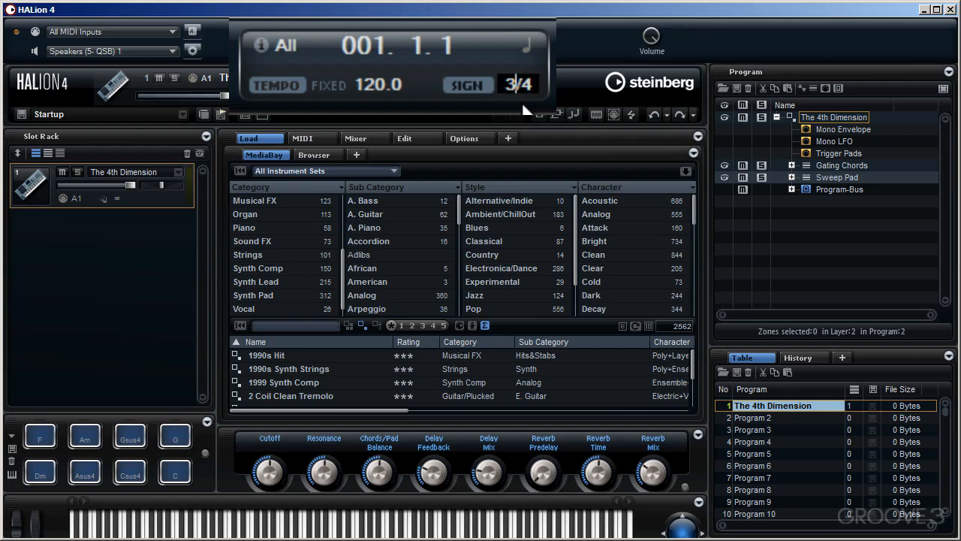
click(511, 84)
text(4)
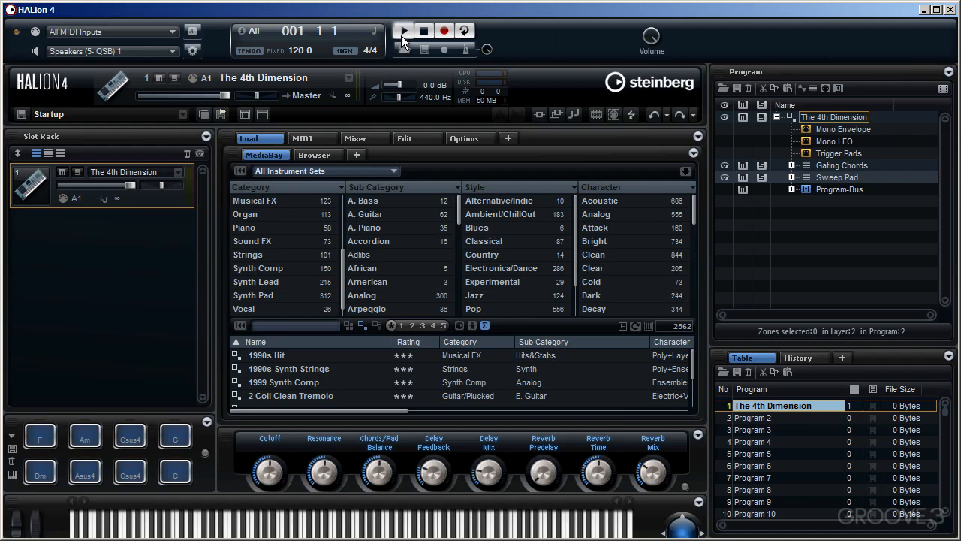
mouse_move(404, 42)
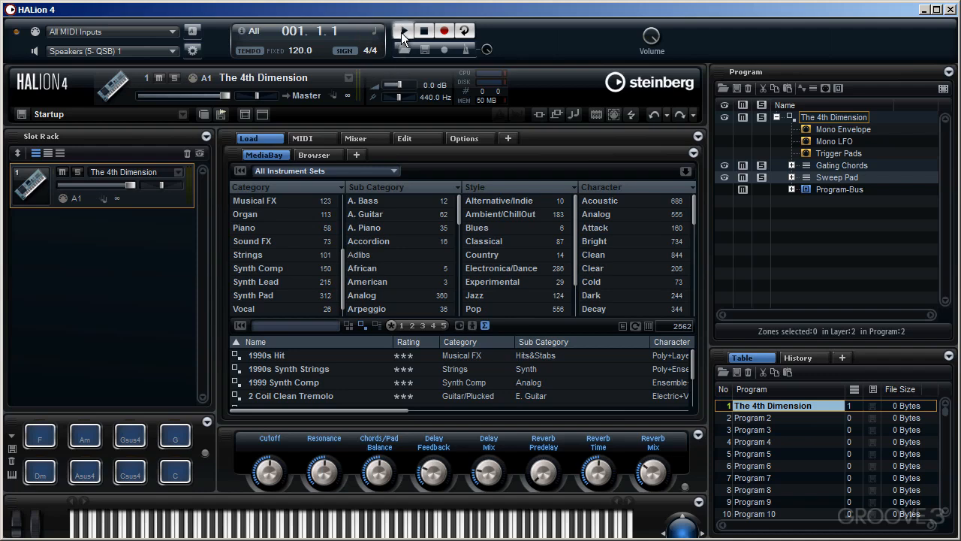
mouse_move(402, 31)
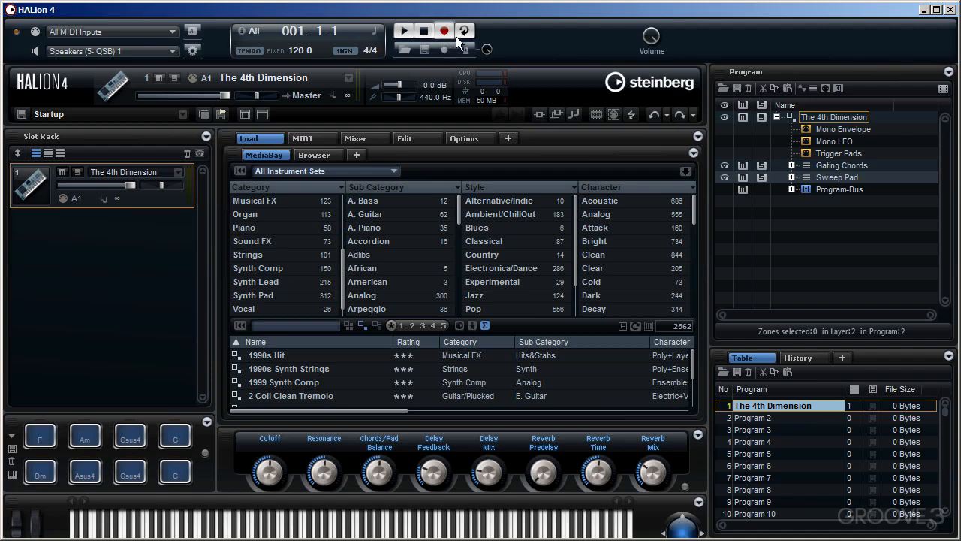
mouse_move(464, 30)
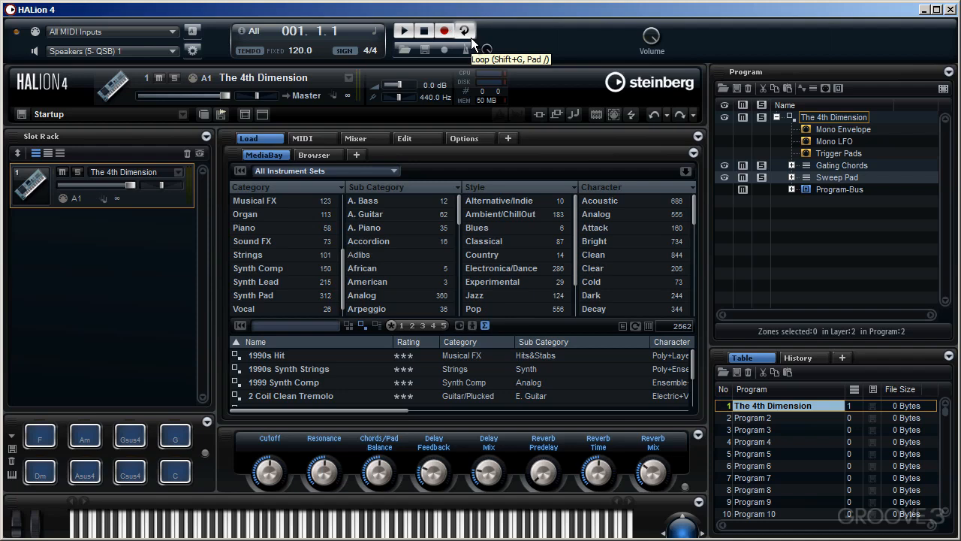
mouse_move(471, 44)
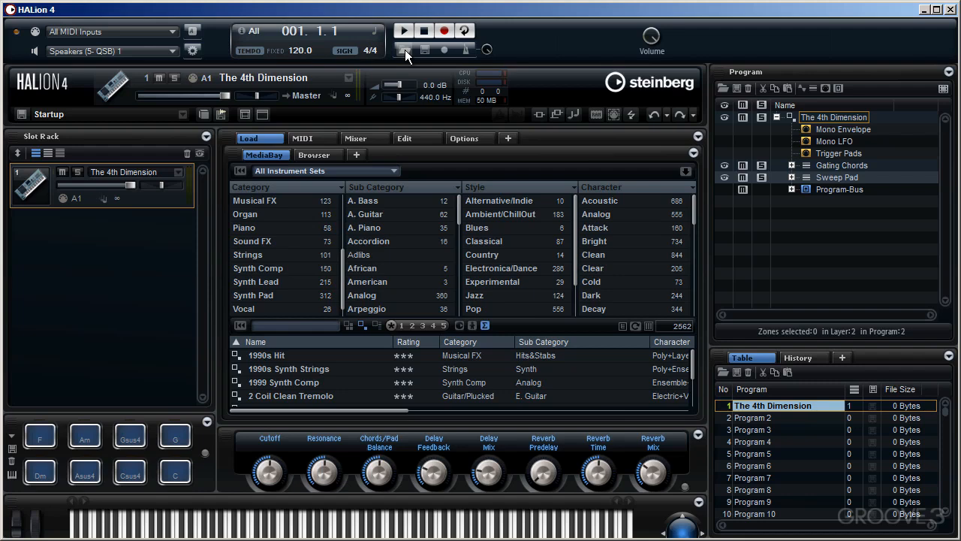
mouse_move(405, 51)
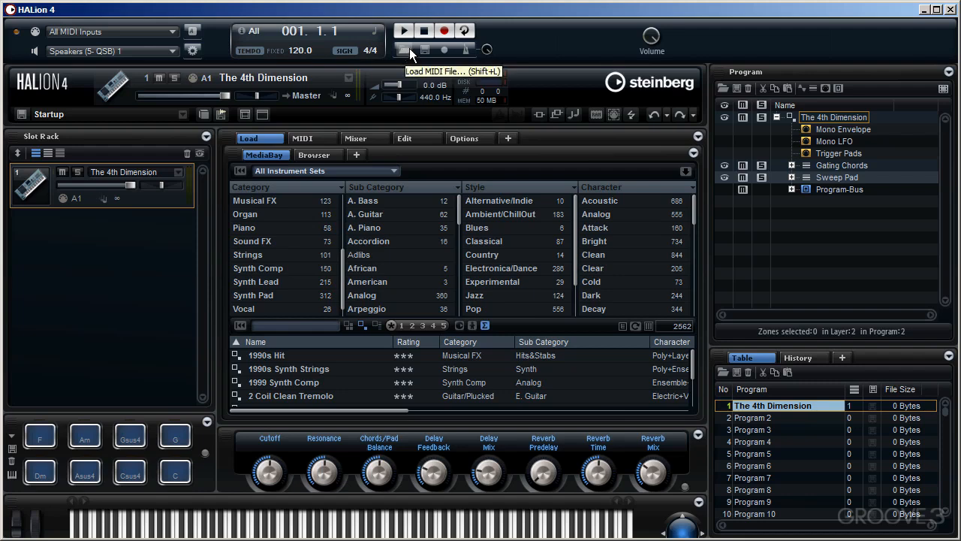
mouse_move(426, 50)
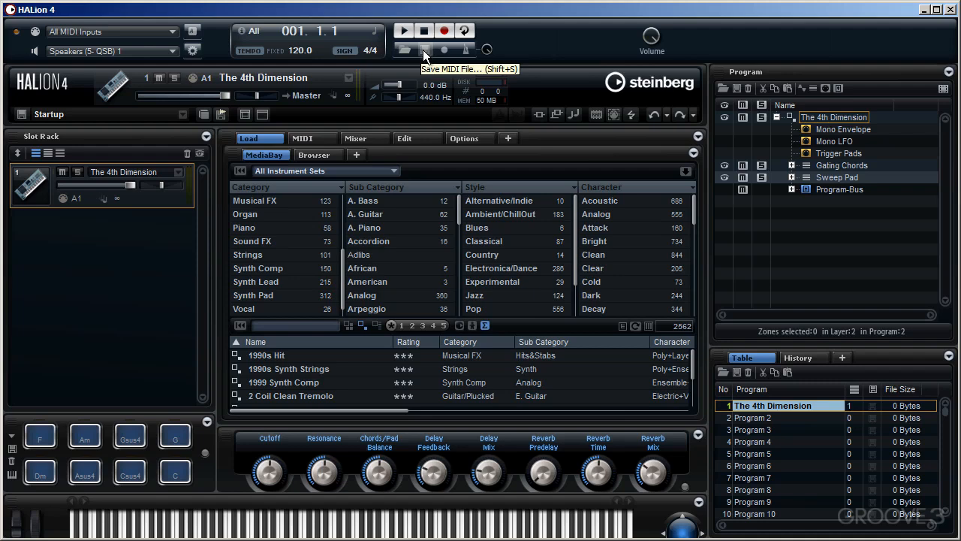
mouse_move(464, 49)
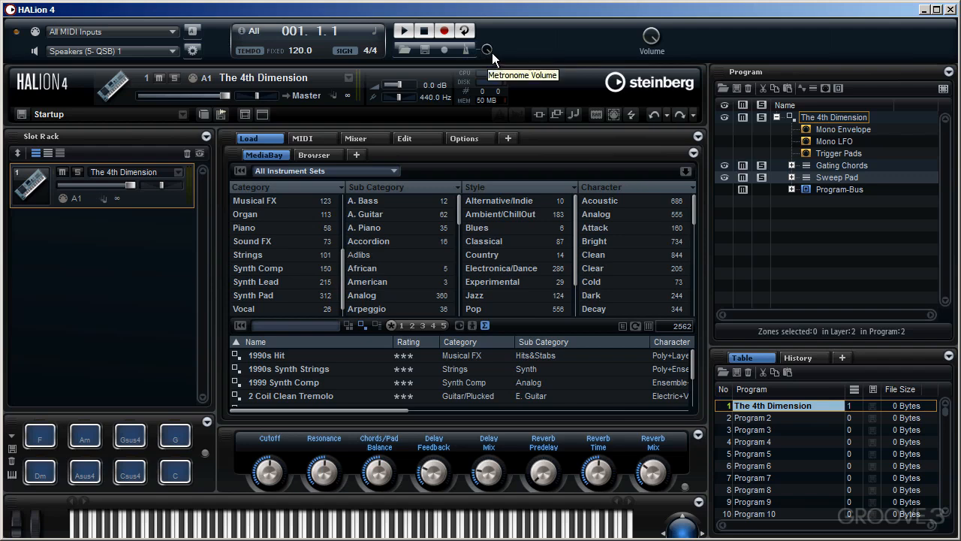
mouse_move(652, 39)
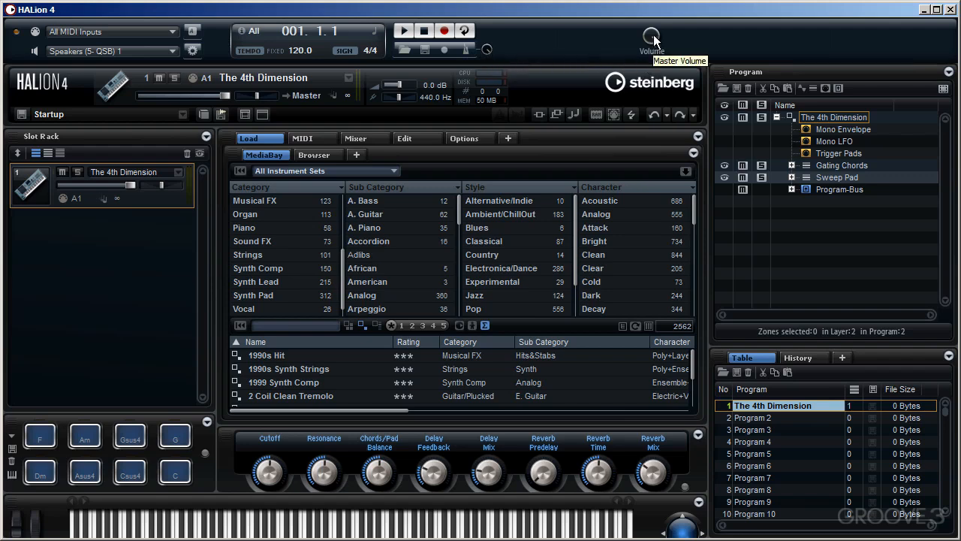
mouse_move(653, 39)
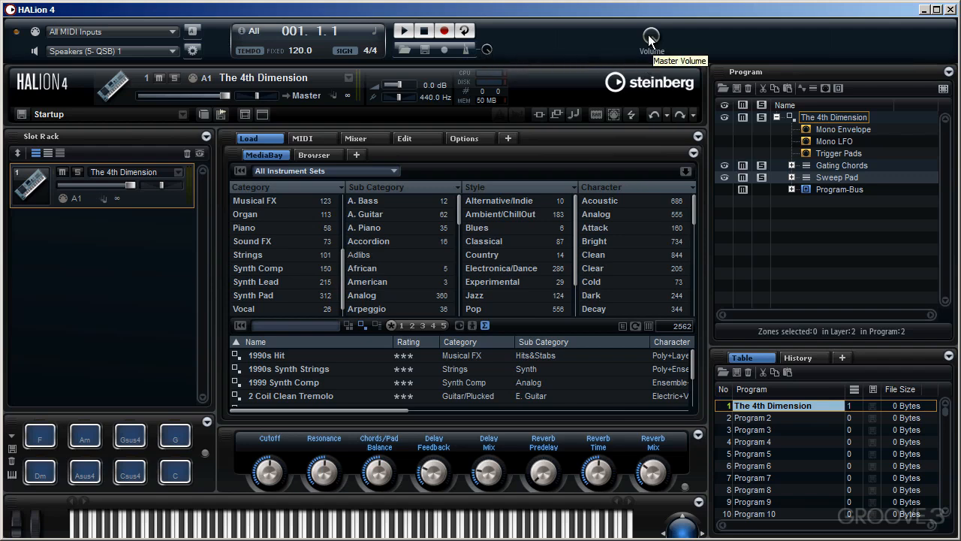
mouse_move(128, 36)
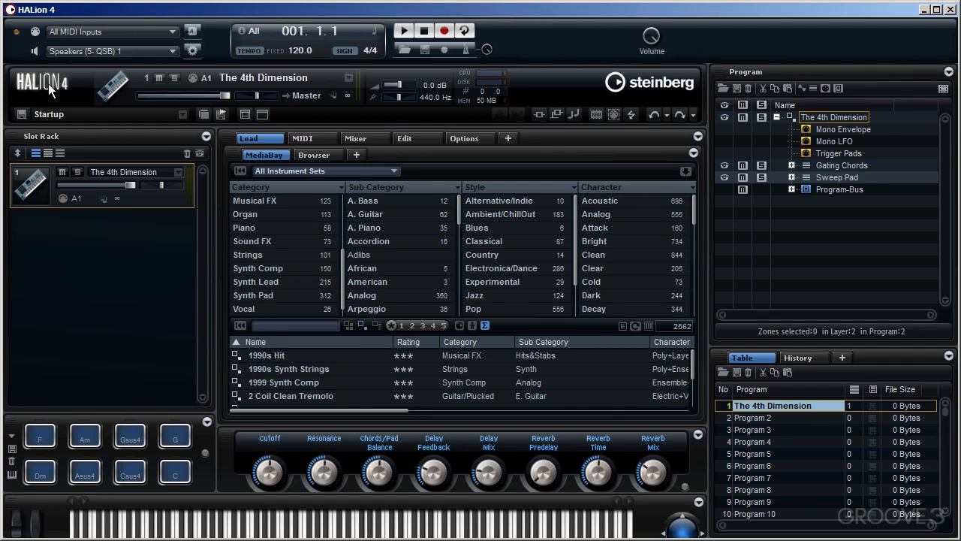
mouse_move(90, 97)
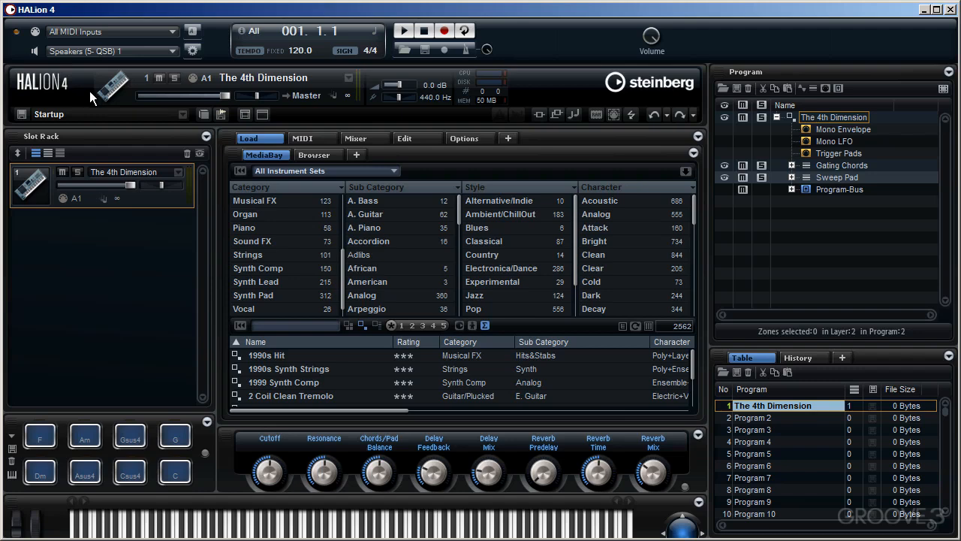